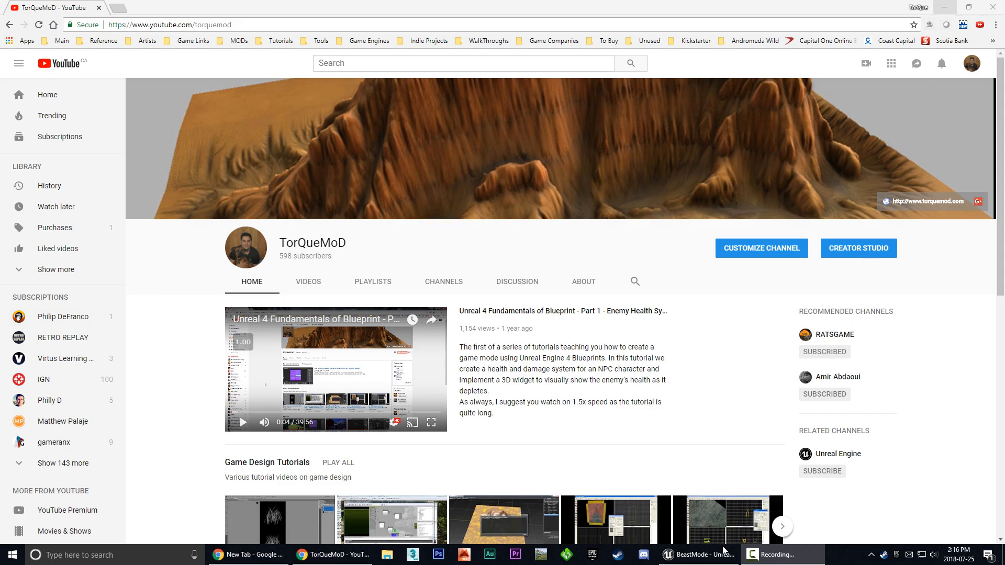
Switch from the browser back to the Unreal editor with the clawsAttackLeft animation open
left_click(698, 555)
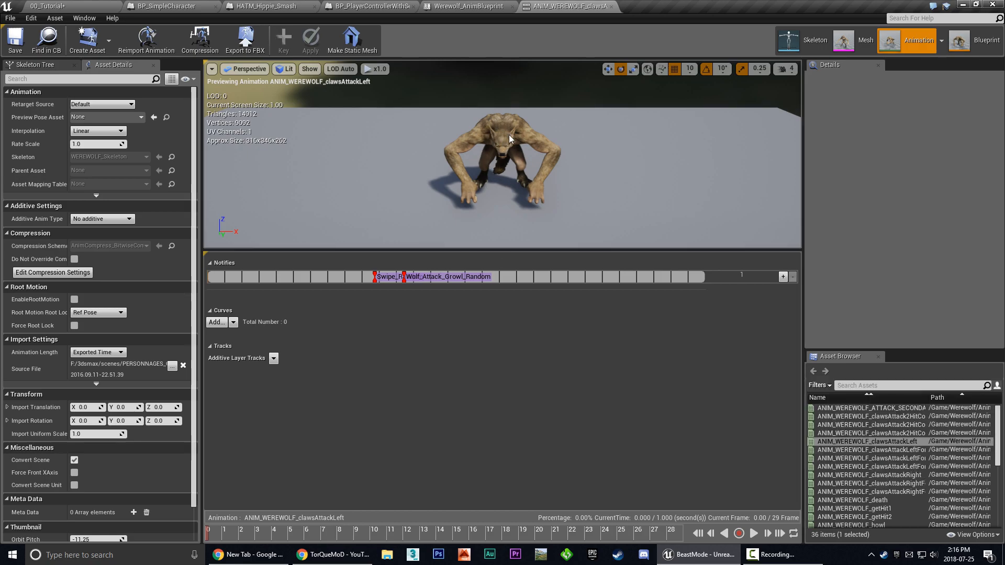
mouse_move(488, 159)
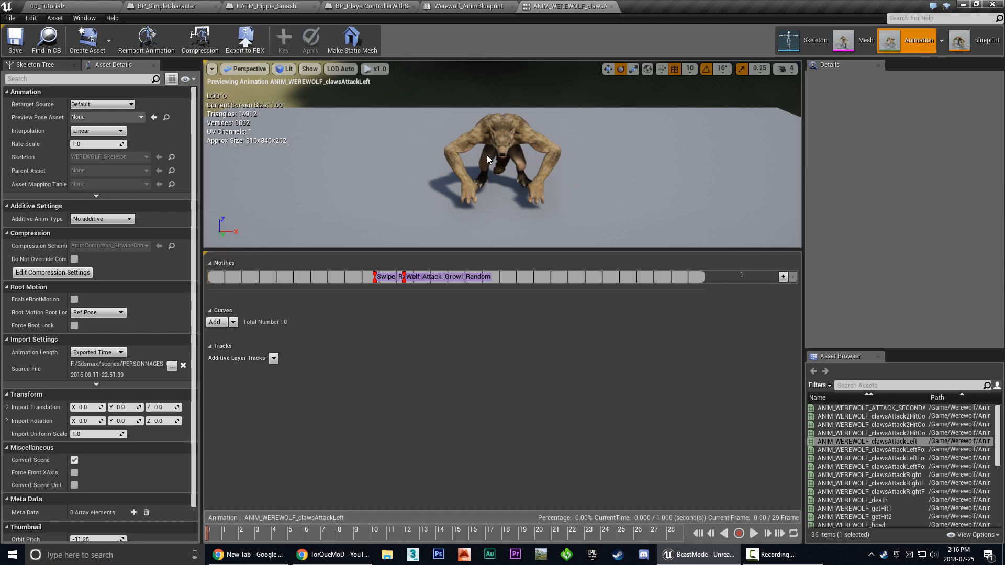
mouse_move(880, 475)
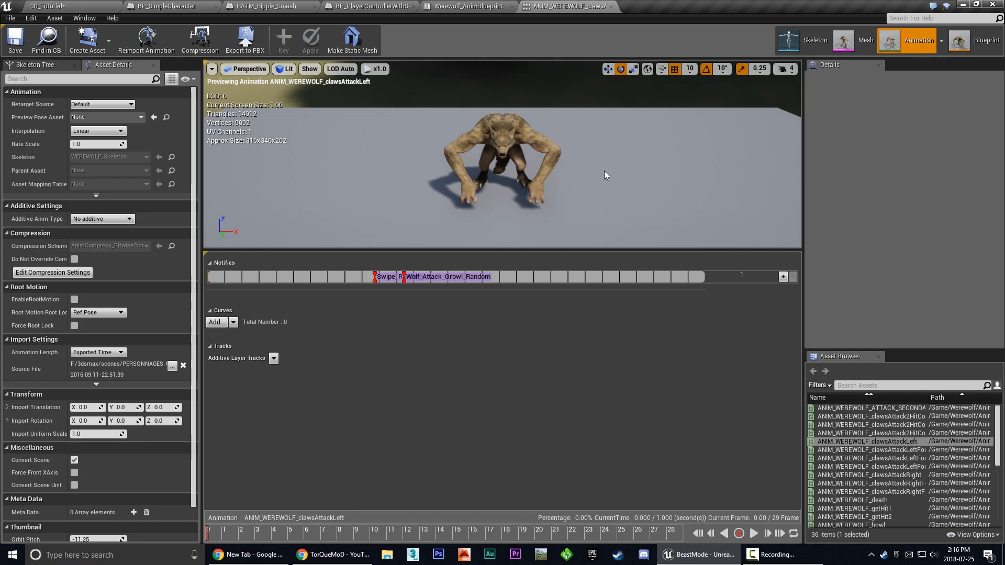
mouse_move(468, 6)
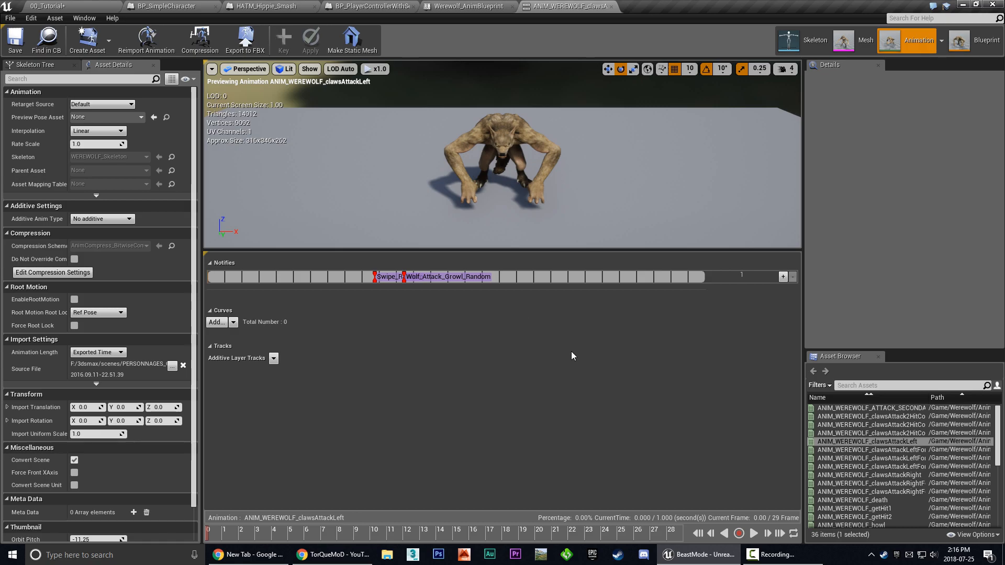
mouse_move(553, 363)
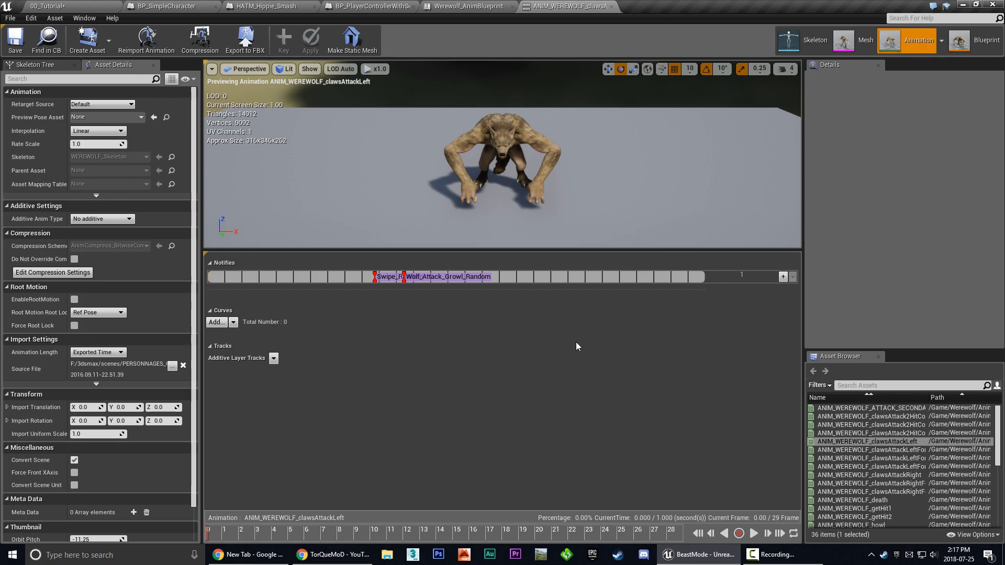
mouse_move(475, 6)
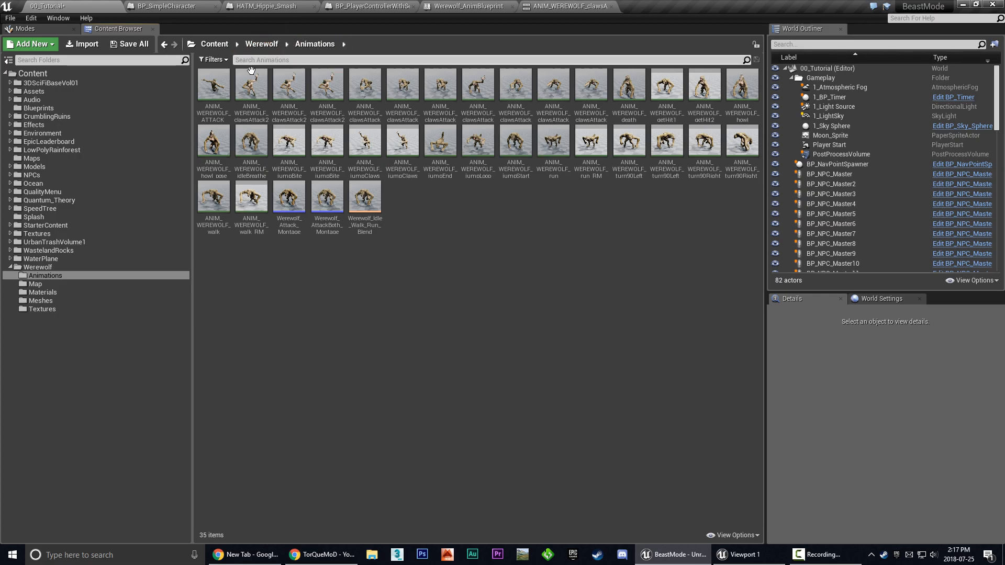
mouse_move(45, 276)
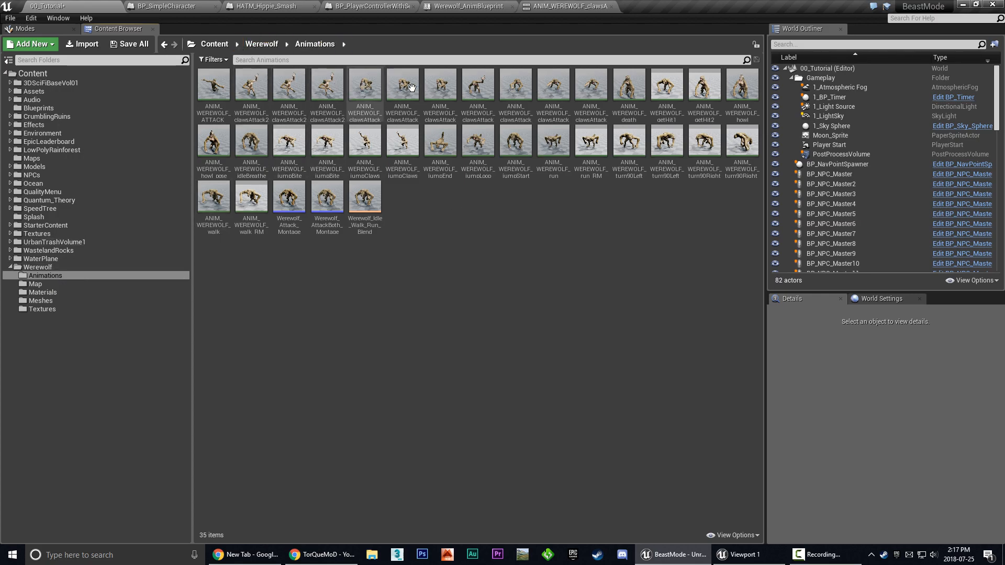
mouse_move(422, 206)
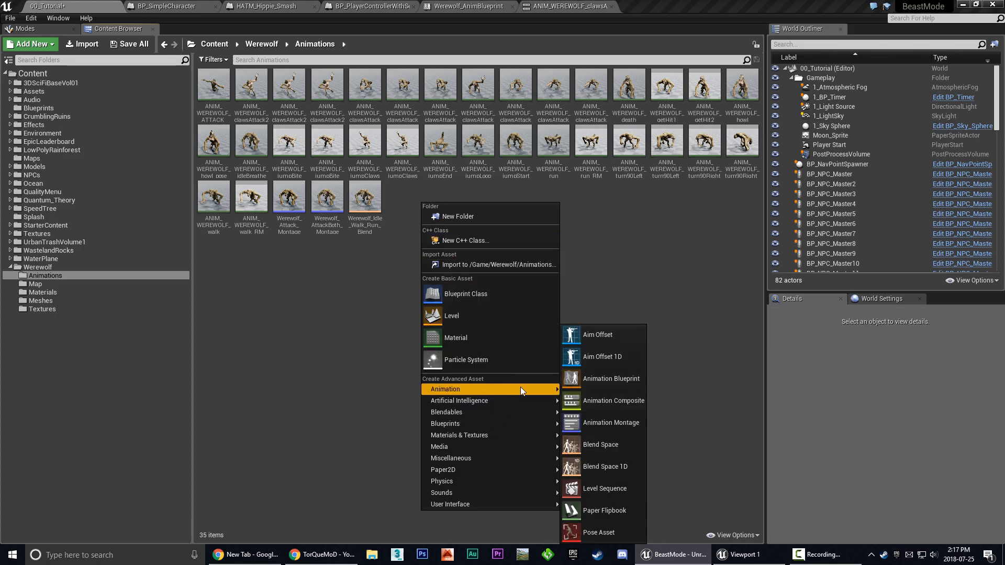
mouse_move(548, 389)
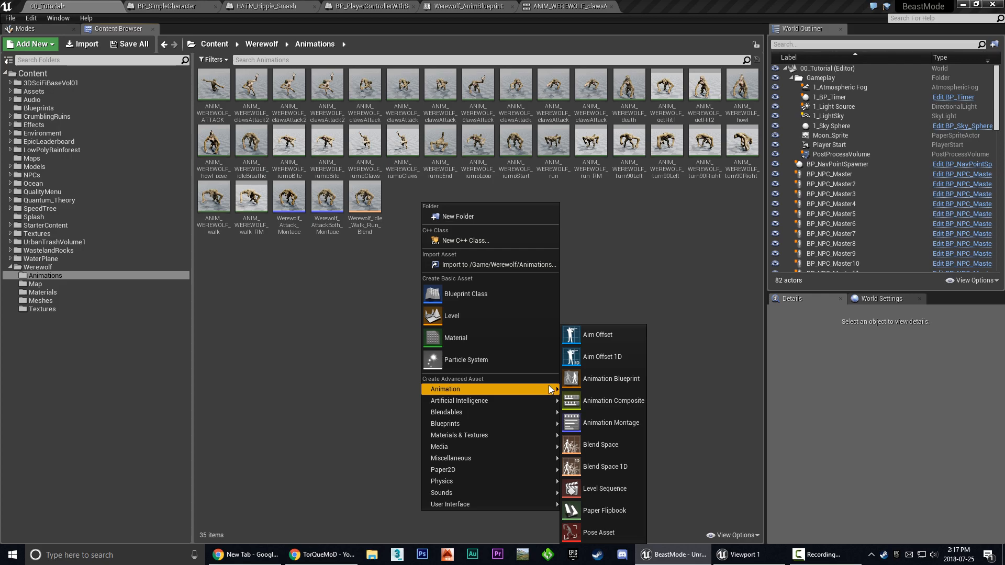
mouse_move(517, 393)
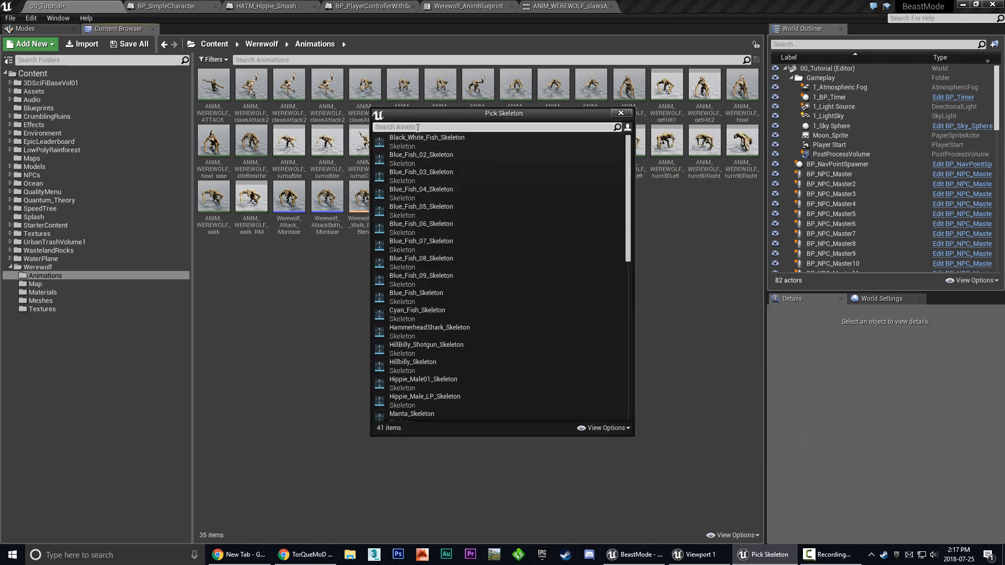
Create an Animation Montage on WEREWOLF_Skeleton and name it Werewolf_AttackRight_LeftAnim
type("were")
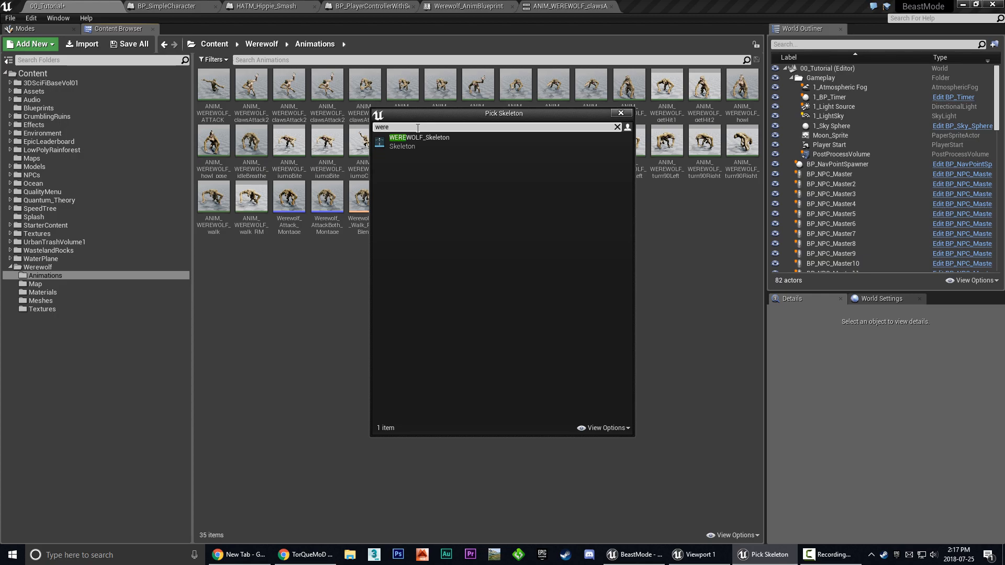
left_click(421, 137)
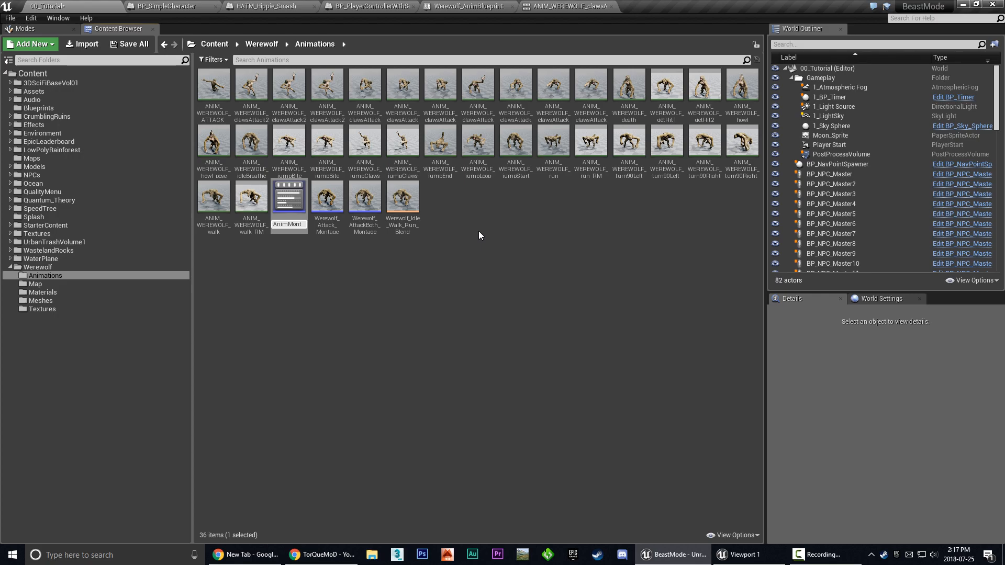
left_click(364, 195)
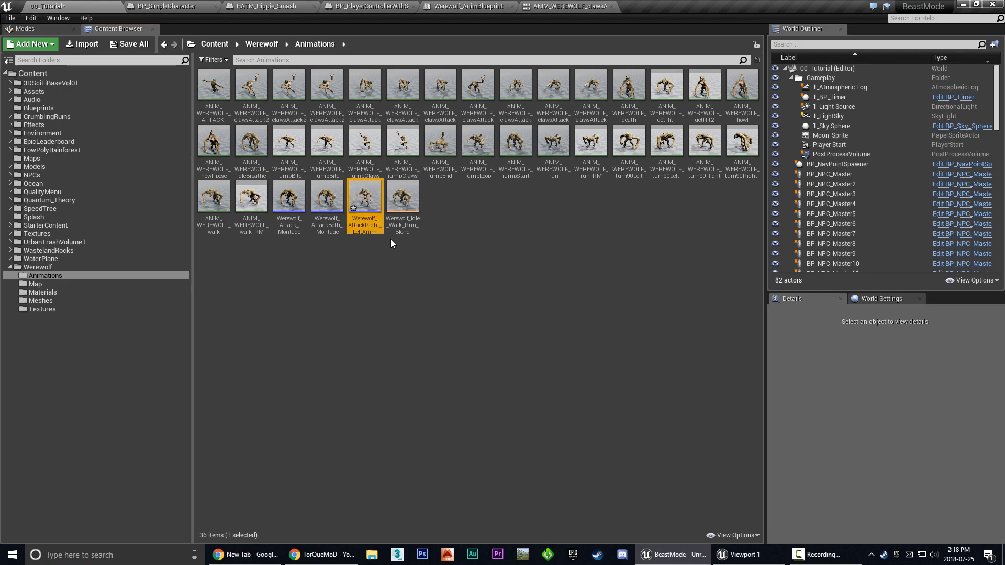
Open the montage, place clawsAttackRight then clawsAttackLeft in its slot, and play it from the start
double_click(365, 197)
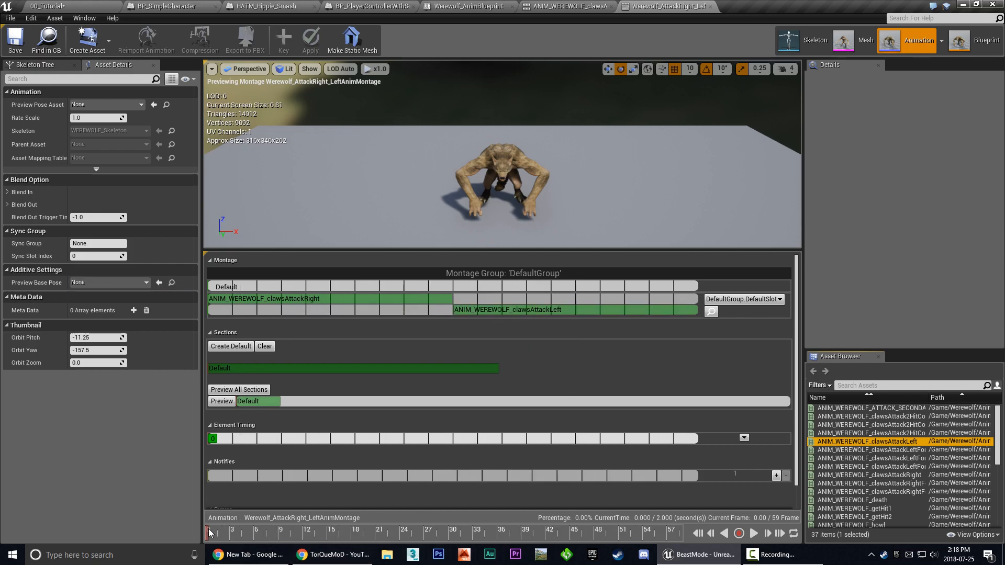
left_click(457, 531)
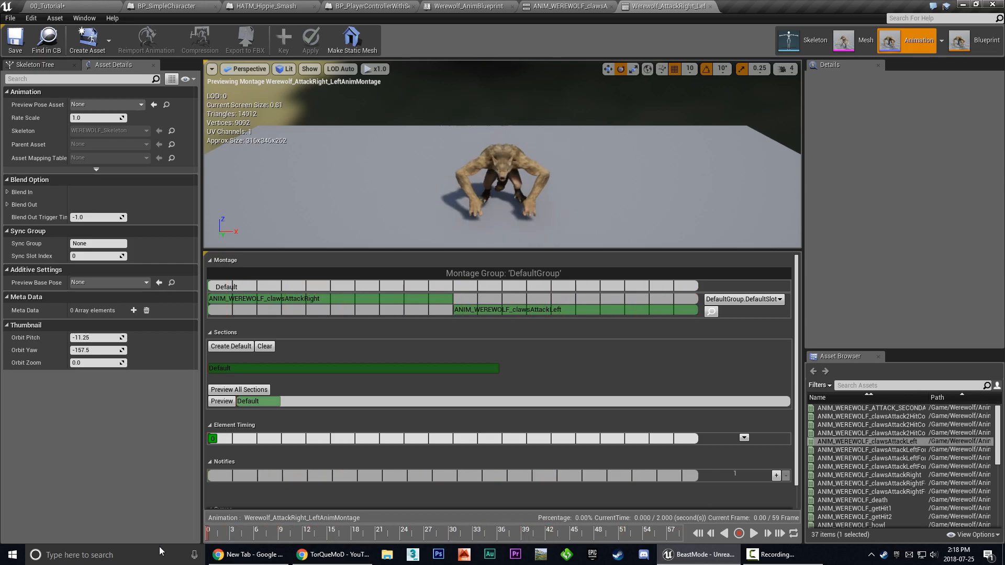
left_click(754, 533)
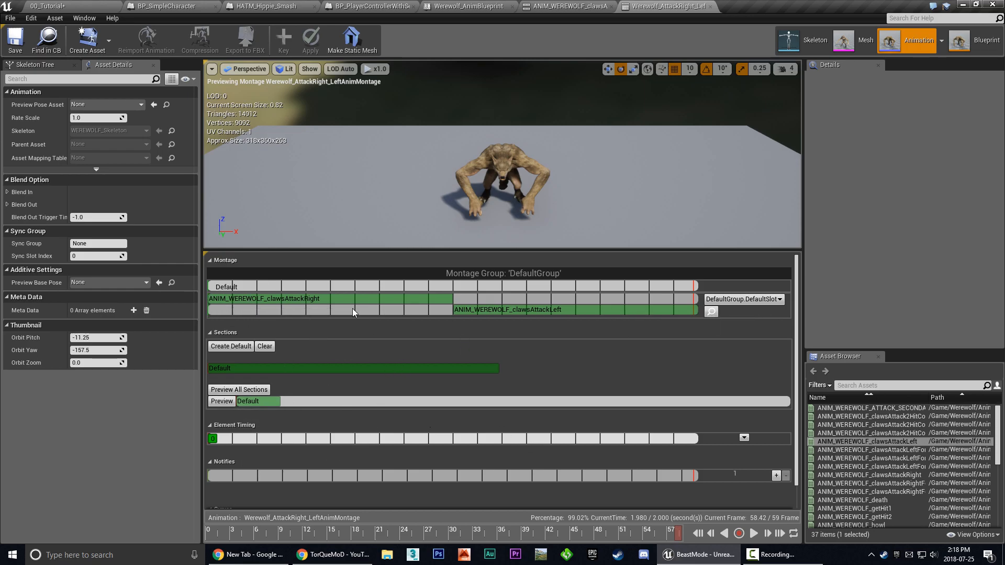
mouse_move(578, 317)
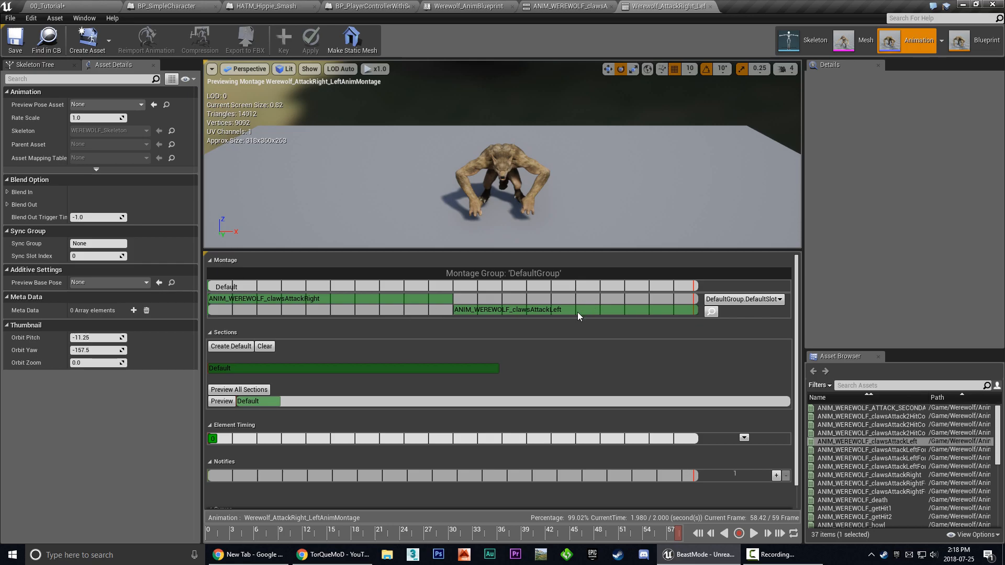
mouse_move(557, 305)
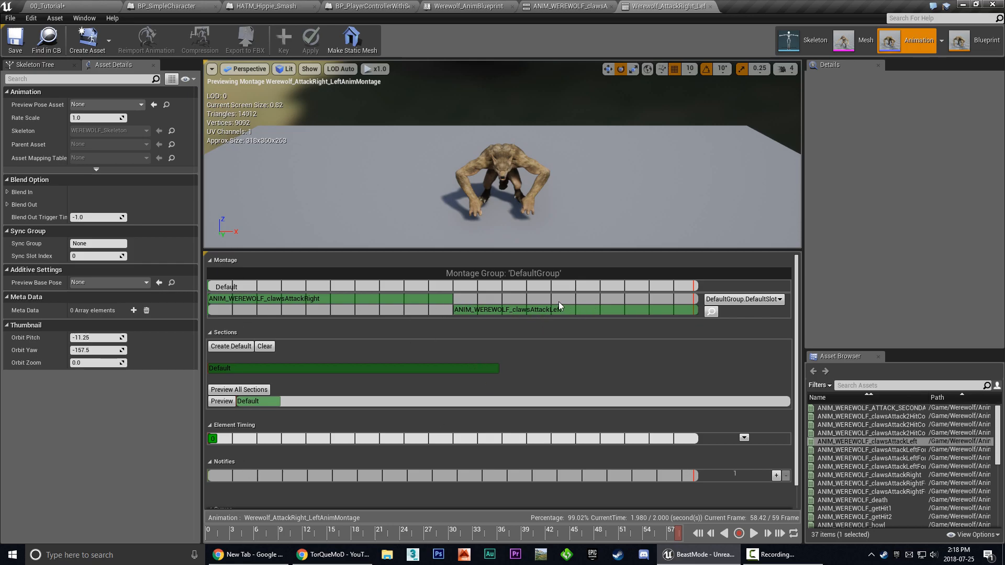
mouse_move(414, 309)
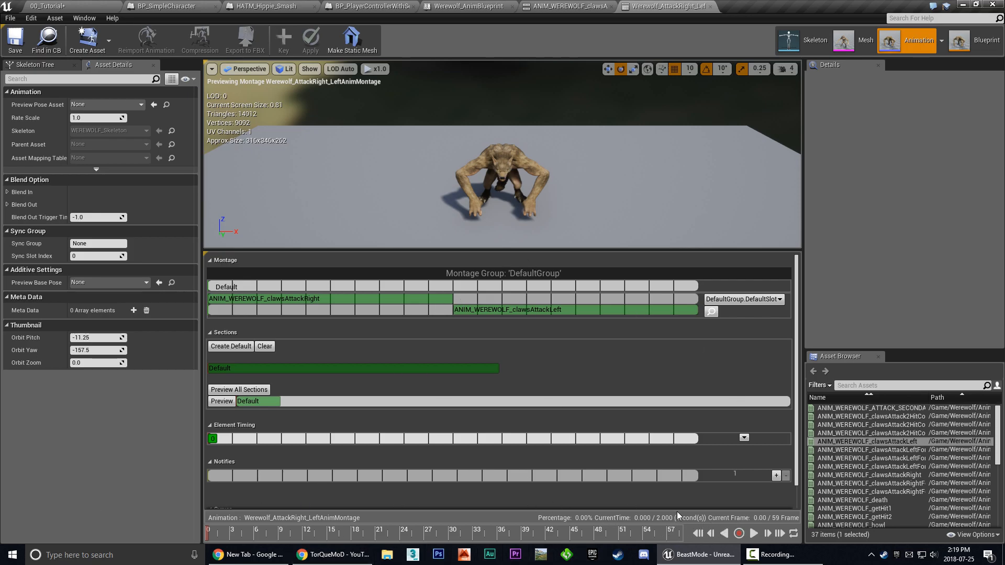
mouse_move(739, 533)
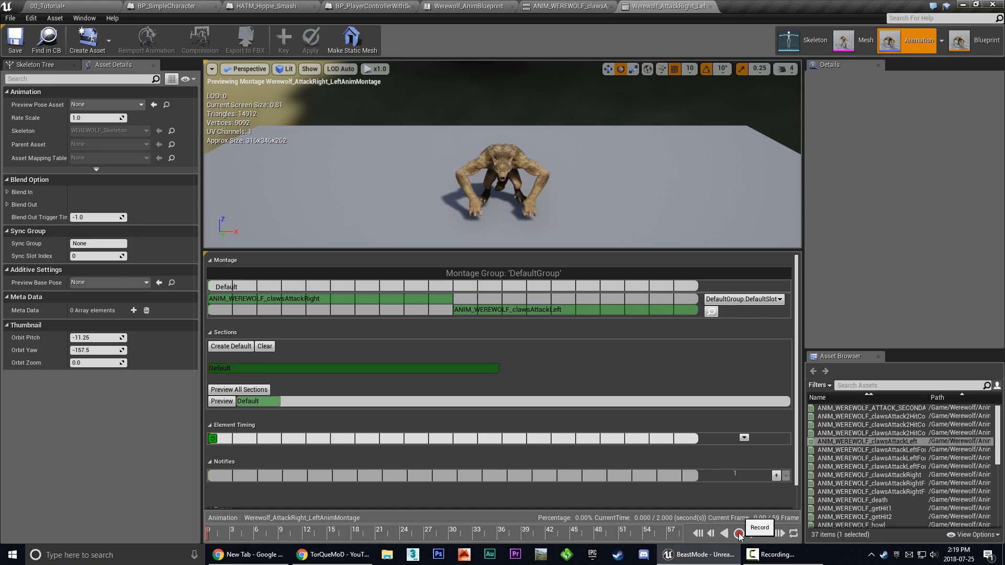
Begin creating a recorded animation asset saved into the Werewolf Animations folder
left_click(738, 533)
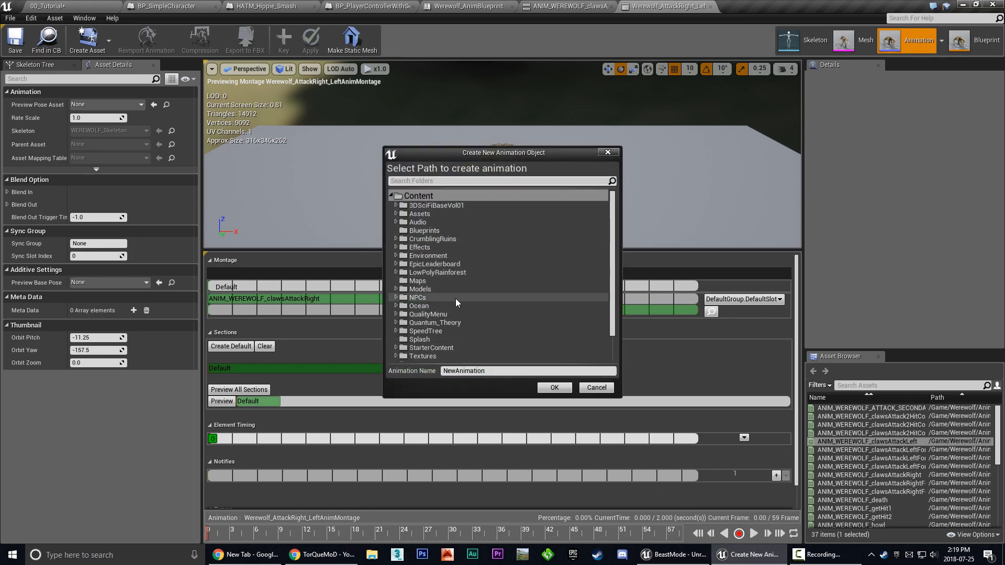
scroll("down", 3)
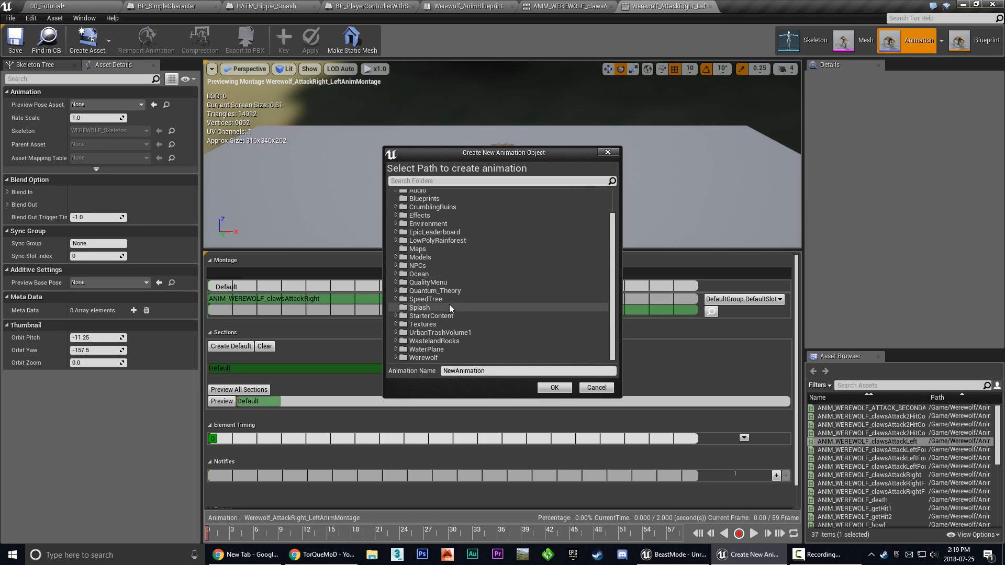
left_click(397, 358)
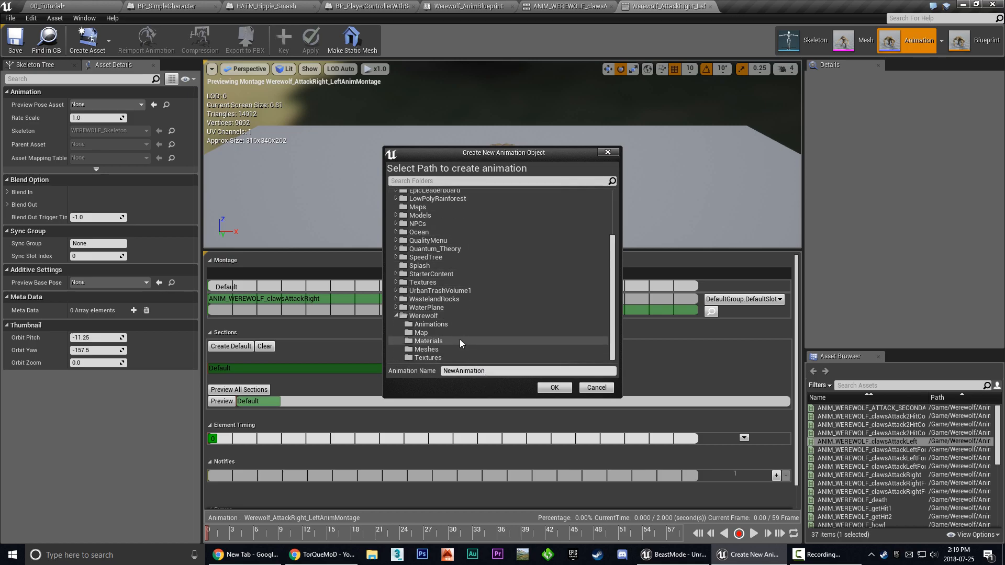
left_click(431, 323)
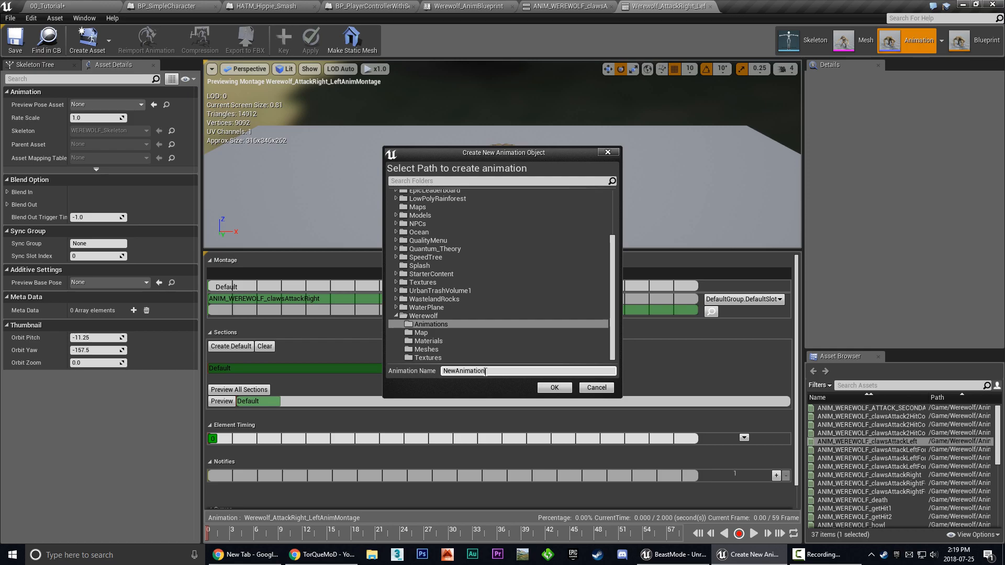
Name the asset Werewolf_AttackRight_Left_Combine_Anim and confirm to start recording
double_click(462, 370)
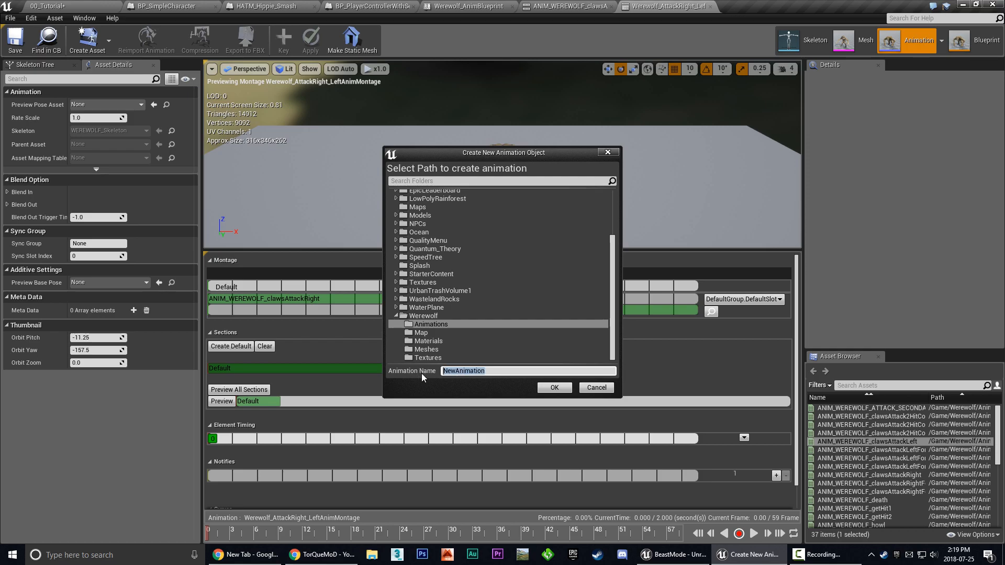
type("Werewolf_AttackRight_Left")
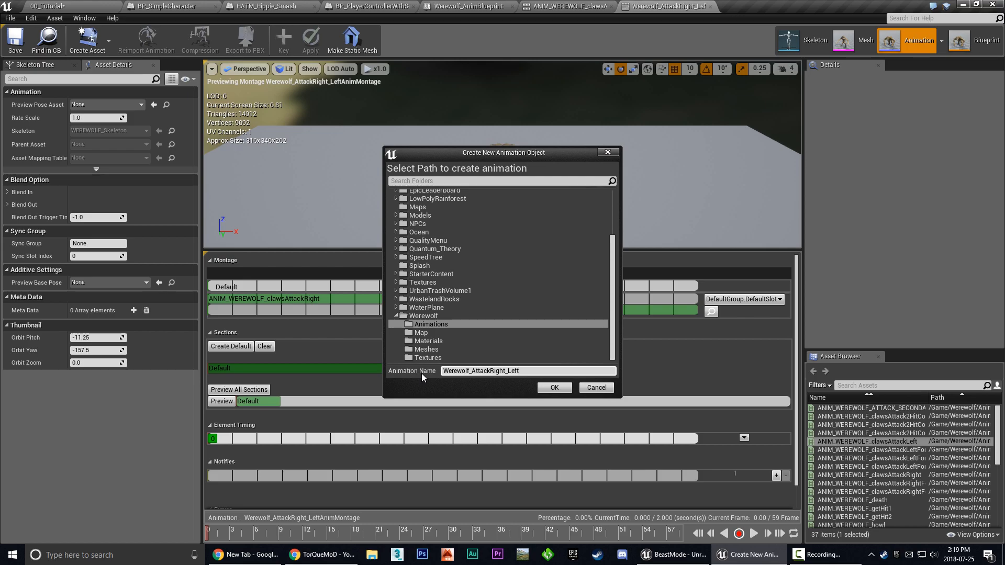
type("_Combine")
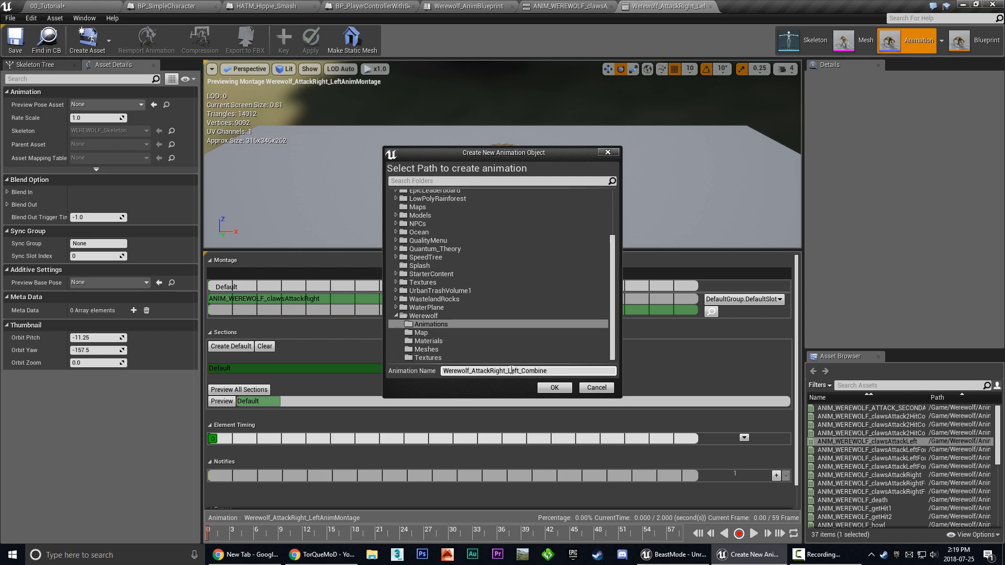
mouse_move(503, 333)
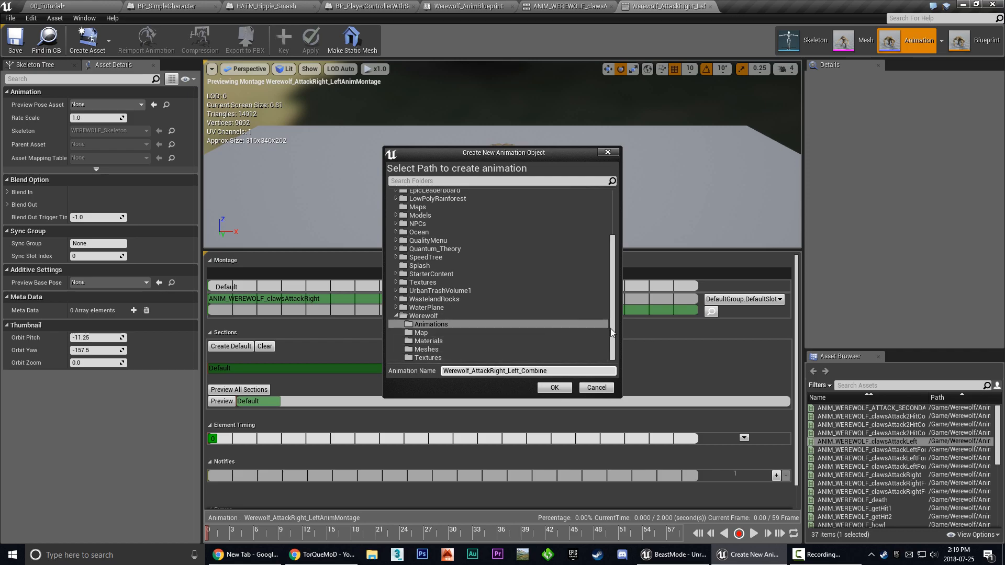
mouse_move(556, 383)
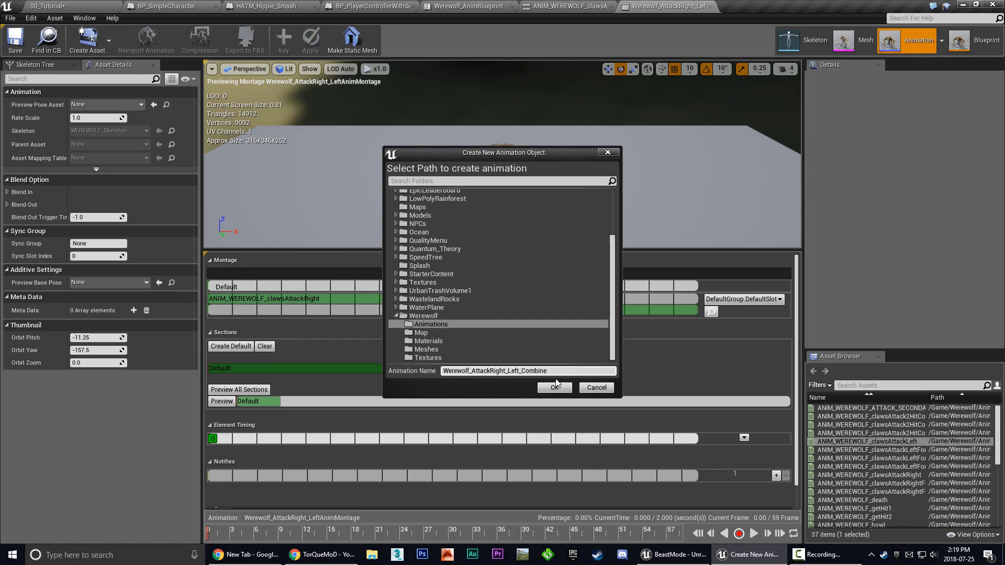
type("_Anim")
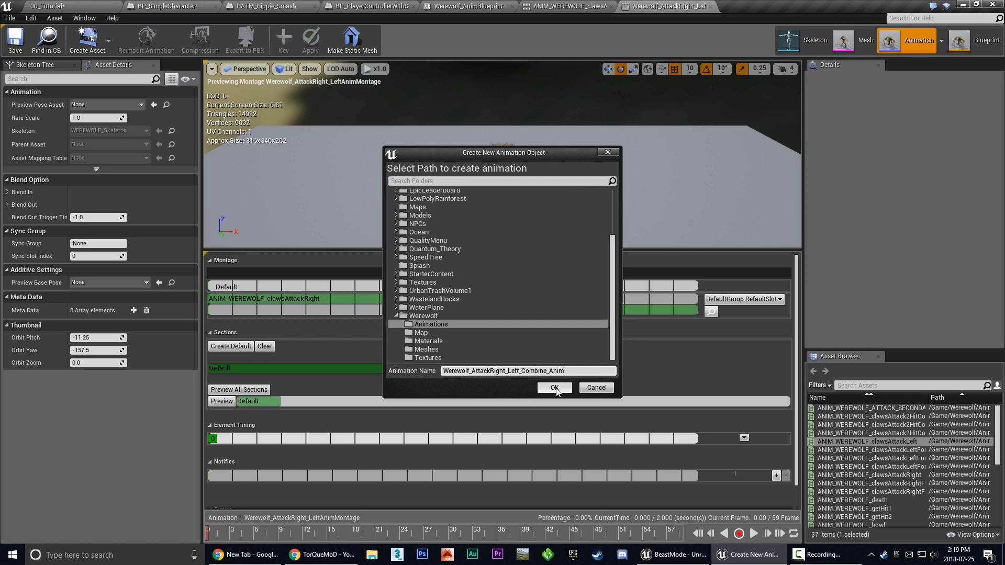
left_click(553, 388)
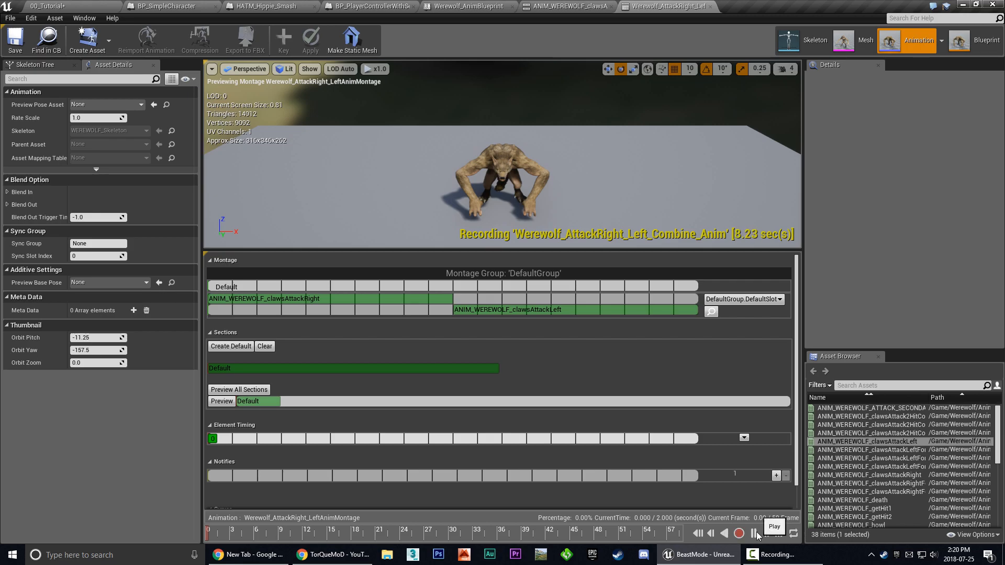
Play the montage through both attacks, then stop recording the 487-frame combined animation
left_click(739, 533)
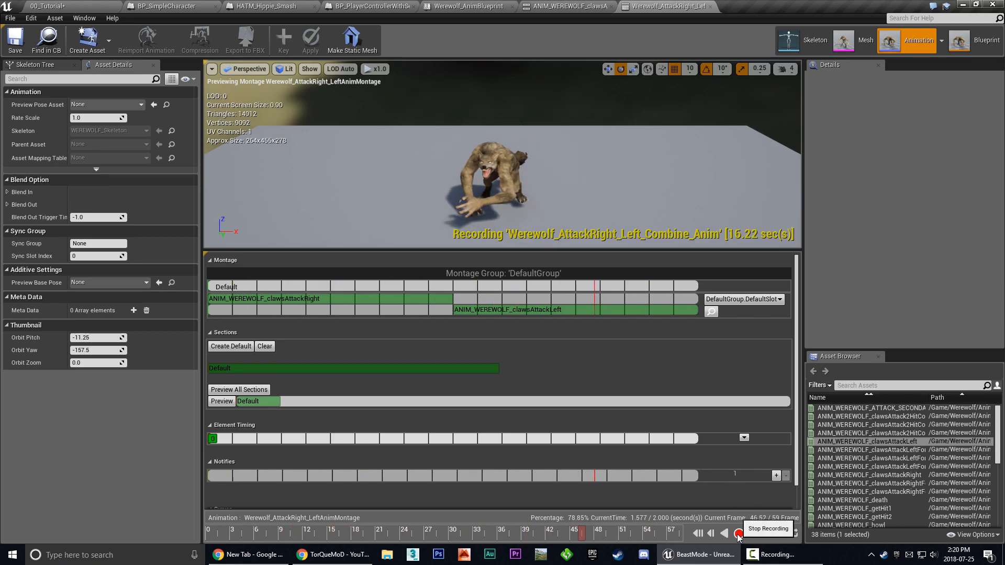
left_click(737, 533)
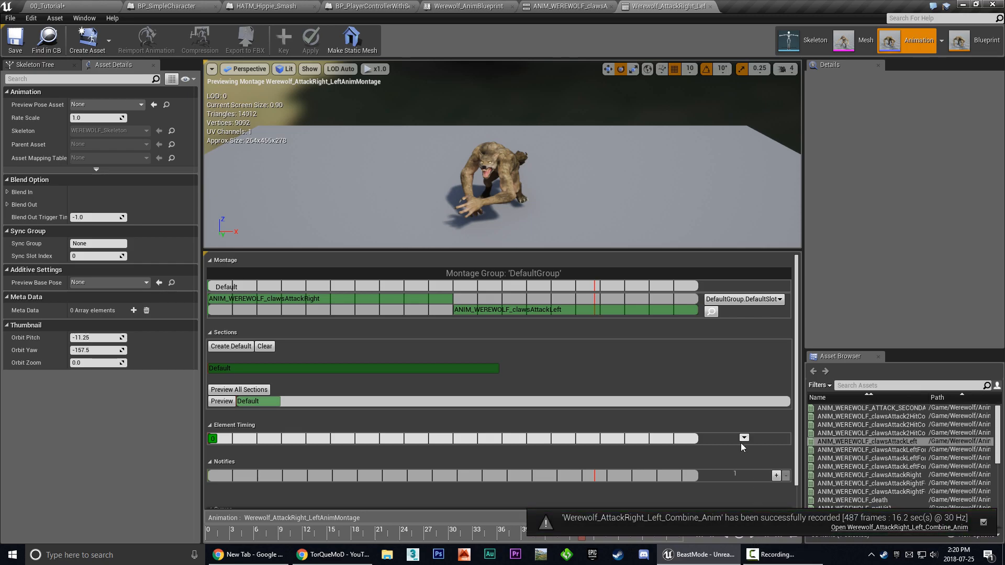
mouse_move(652, 403)
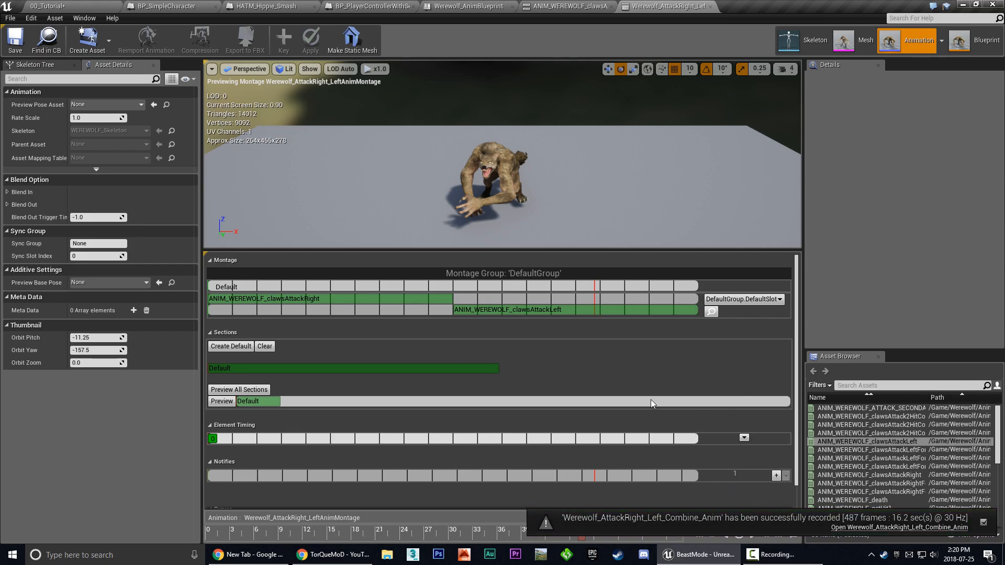
mouse_move(683, 529)
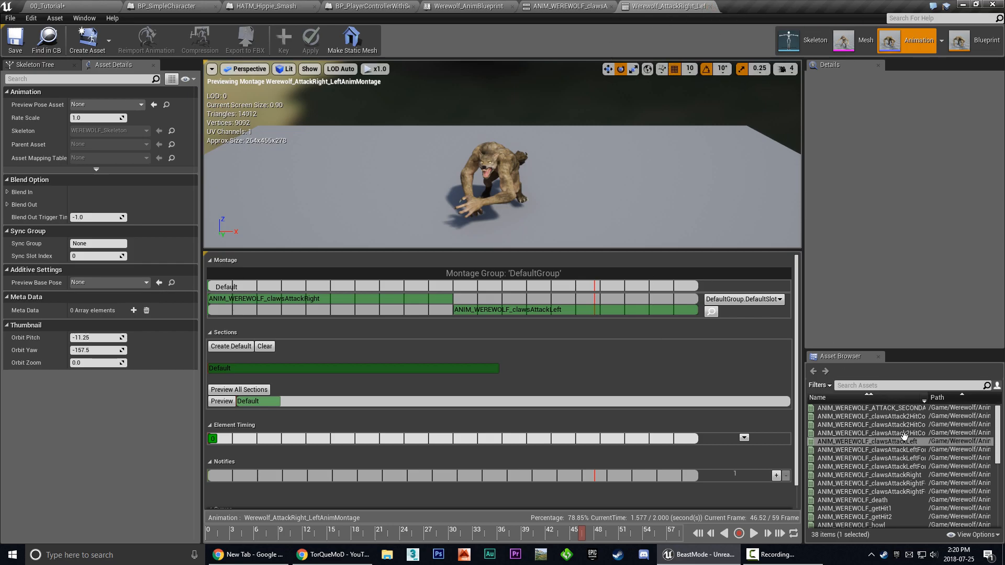
Scroll the Asset Browser to find Werewolf_AttackRight_Left_Combine_Anim
scroll("down", 3)
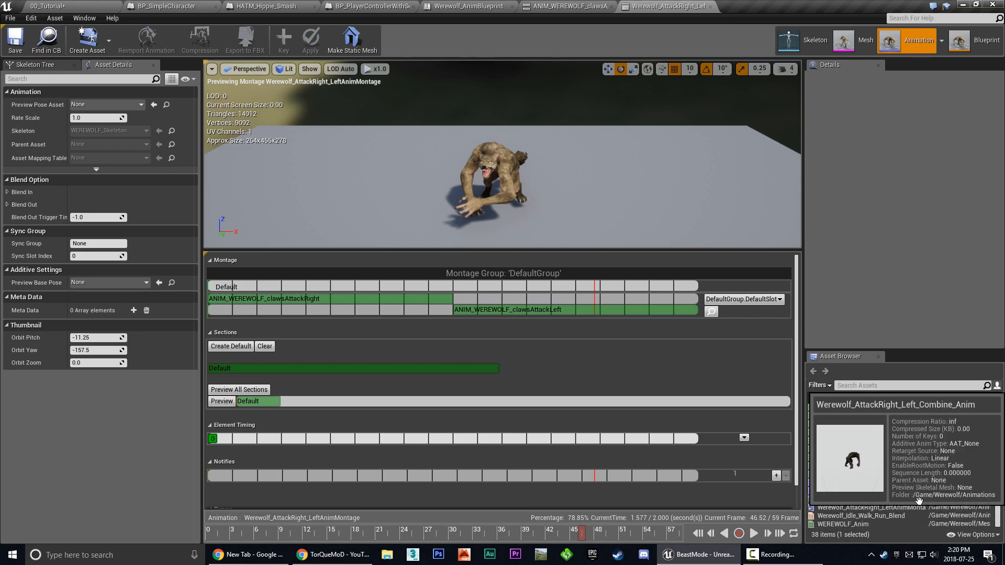
mouse_move(883, 502)
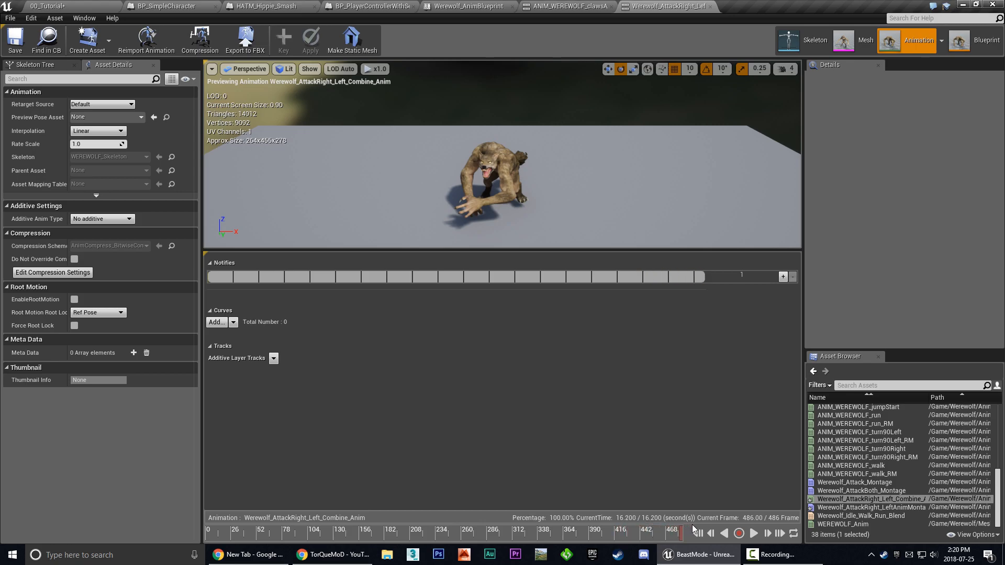
Scrub the combined animation to around frame 303 where the attack motion begins
left_click(638, 531)
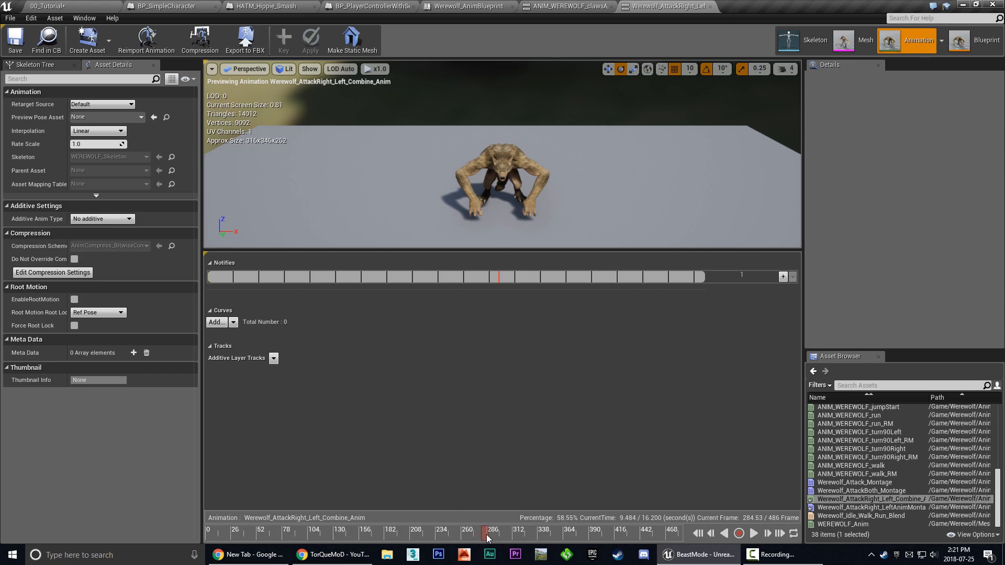
left_click_drag(499, 533, 505, 532)
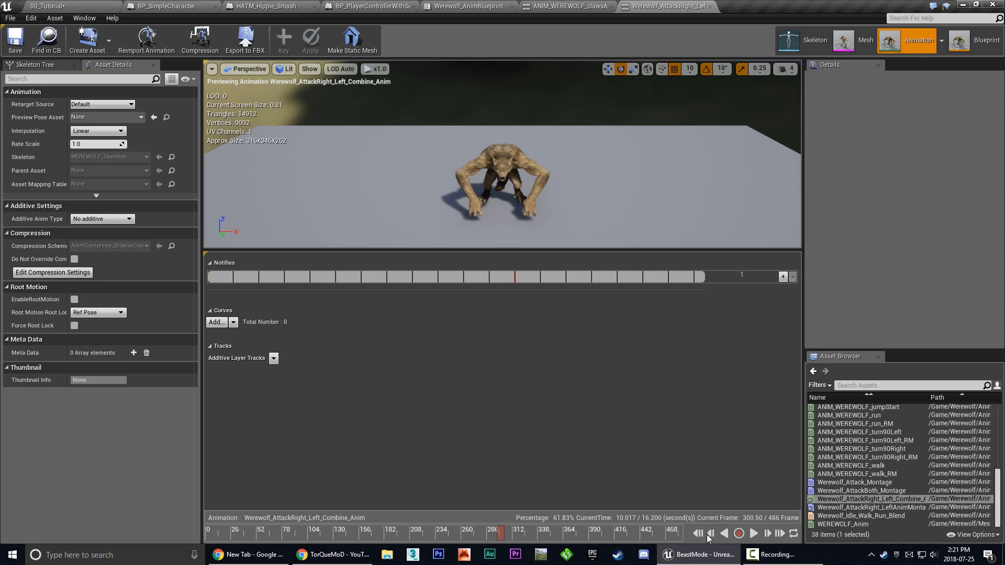
mouse_move(712, 533)
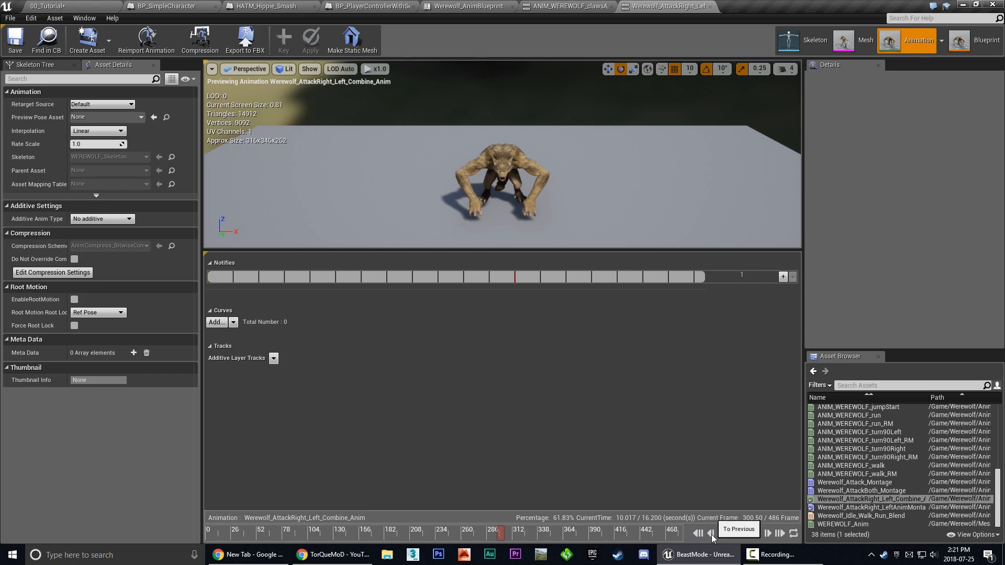
left_click(711, 533)
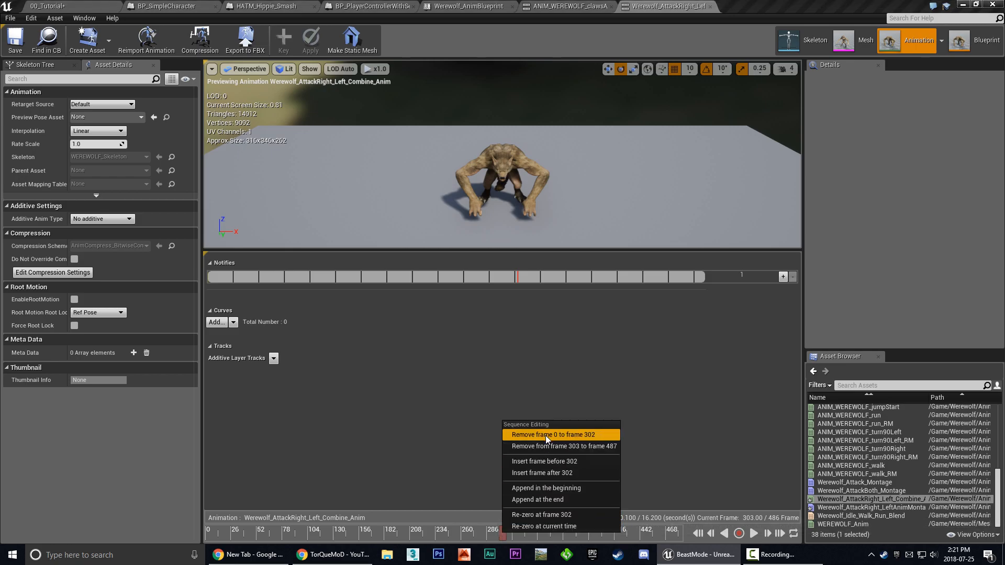
mouse_move(557, 435)
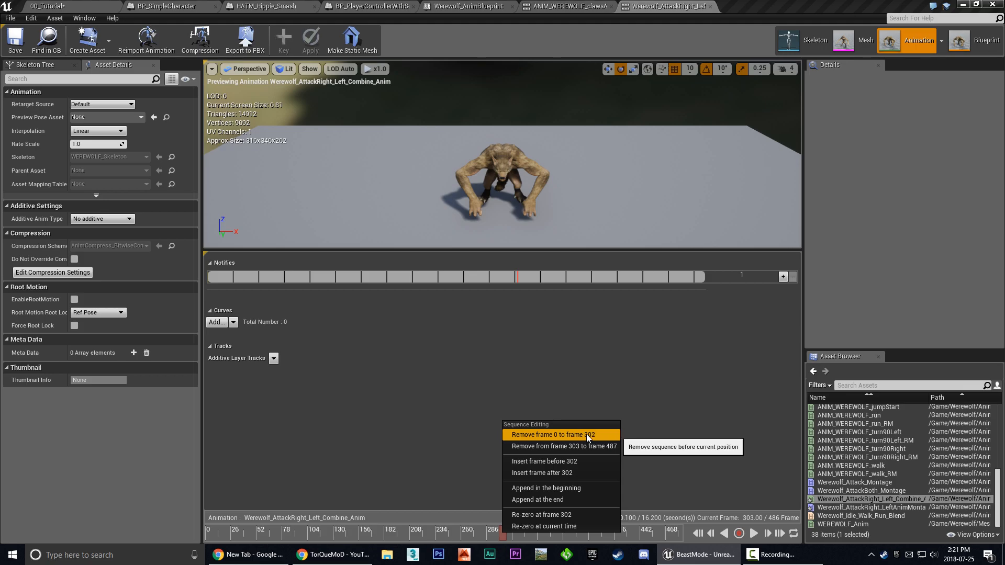
Remove frames 0 to 302, leaving 184 frames, then scrub toward where the attacks end
left_click(554, 434)
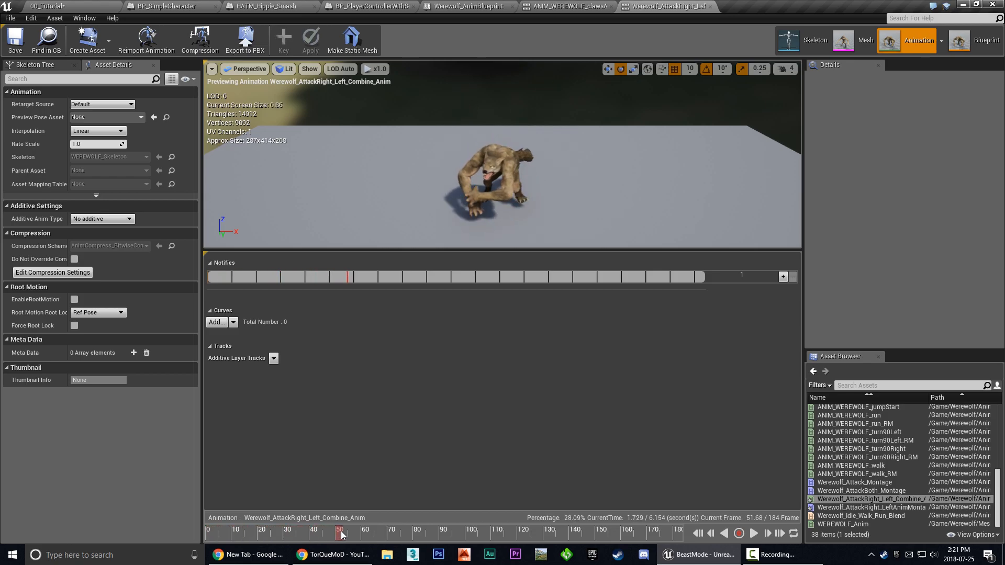
left_click_drag(340, 533, 365, 533)
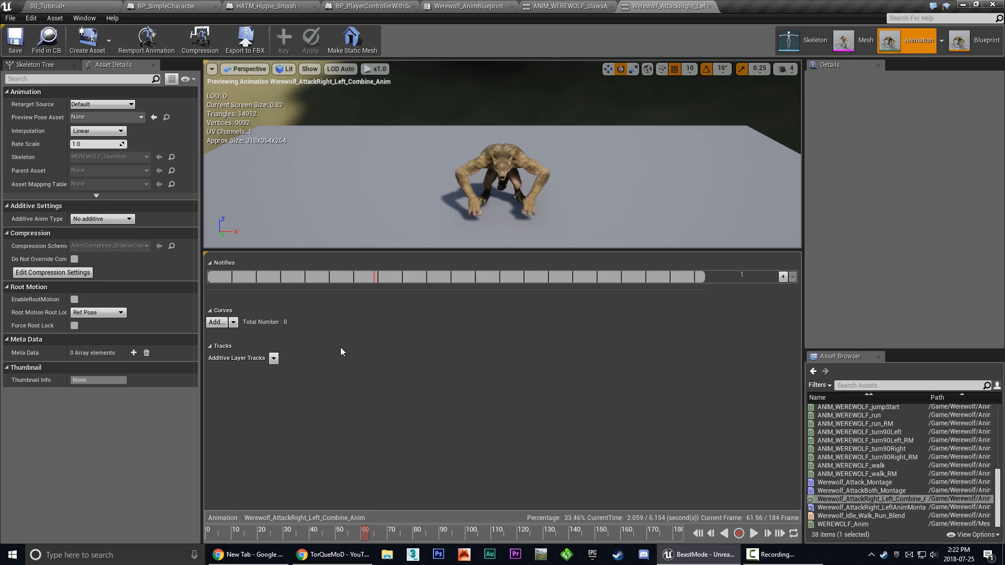
mouse_move(280, 428)
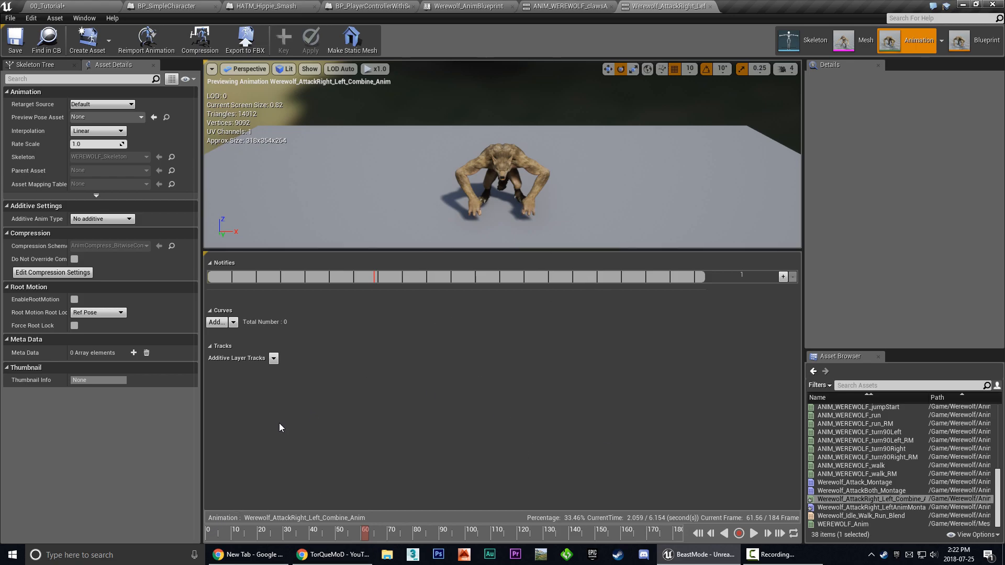
mouse_move(415, 439)
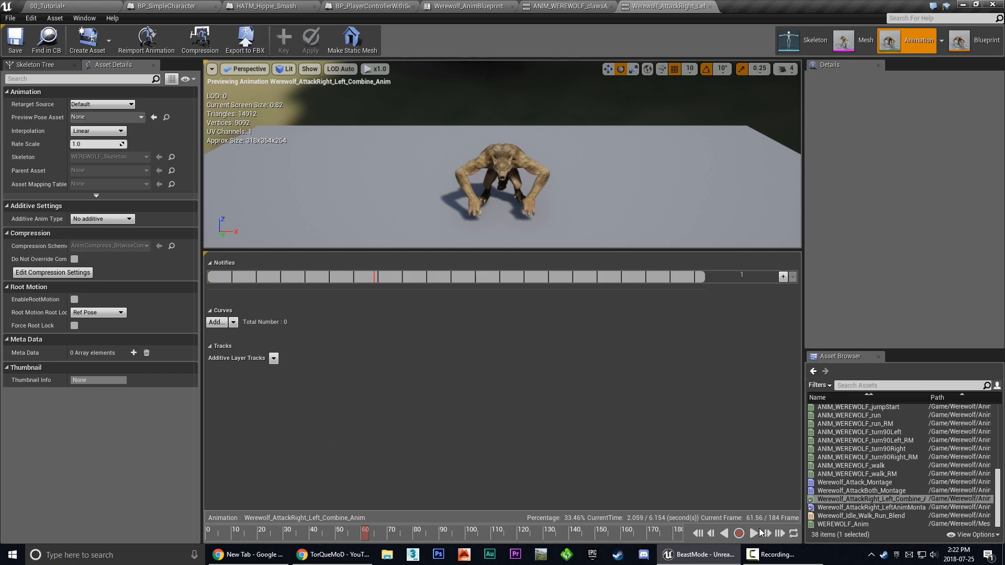
Step the playhead forward to exactly frame 62
left_click(767, 534)
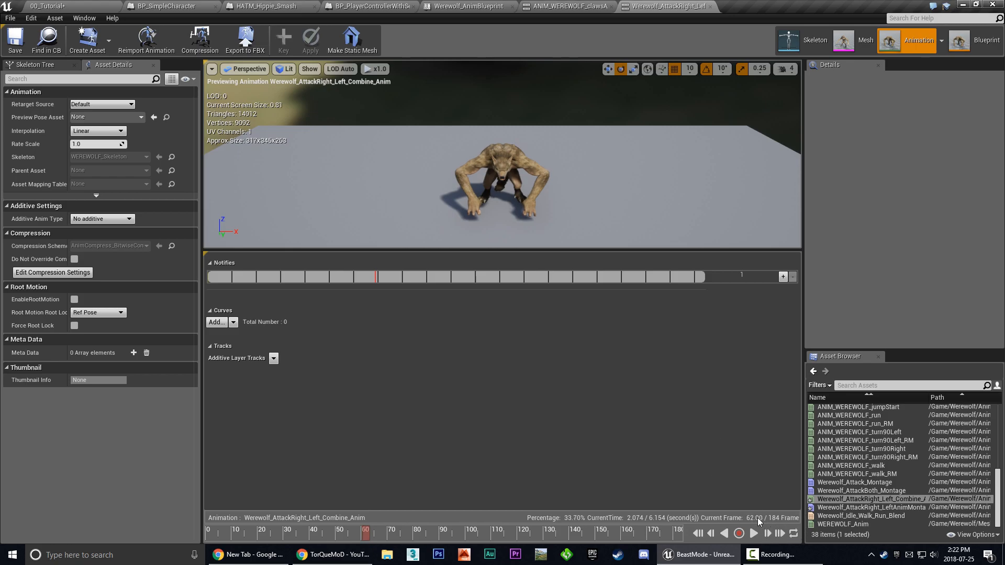
mouse_move(767, 534)
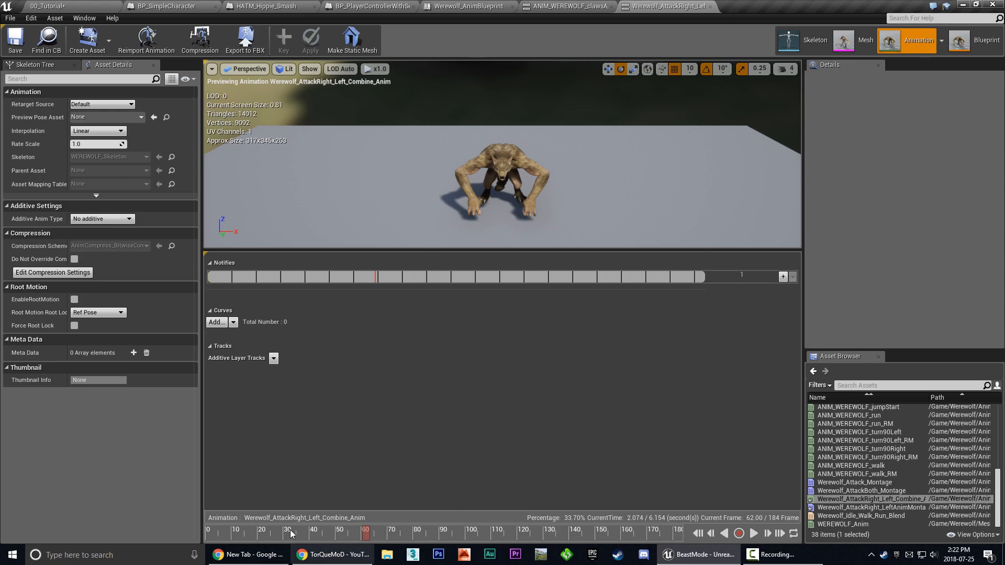
mouse_move(368, 534)
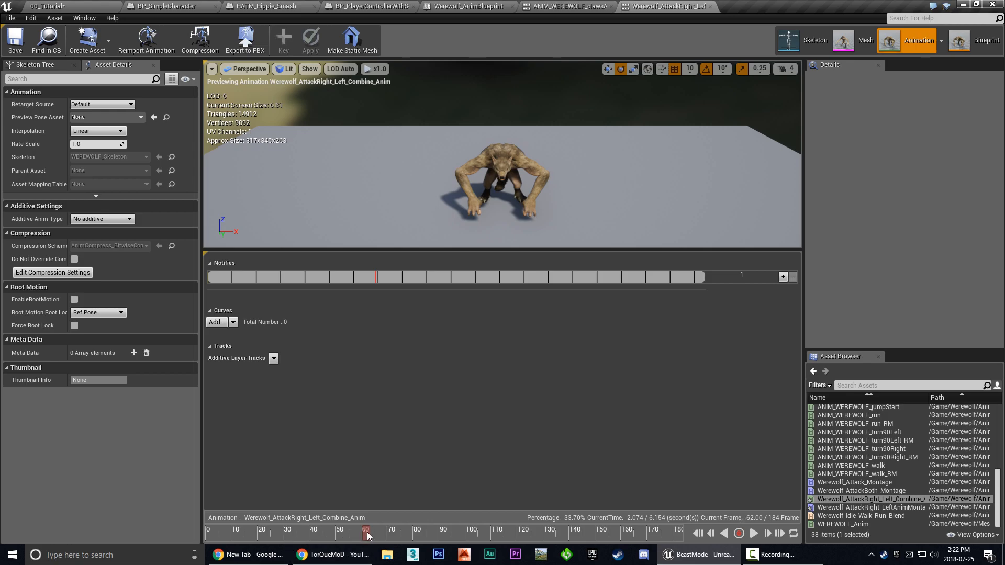
Bring up sequence editing at frame 62 to remove frames 63 to 185
right_click(367, 531)
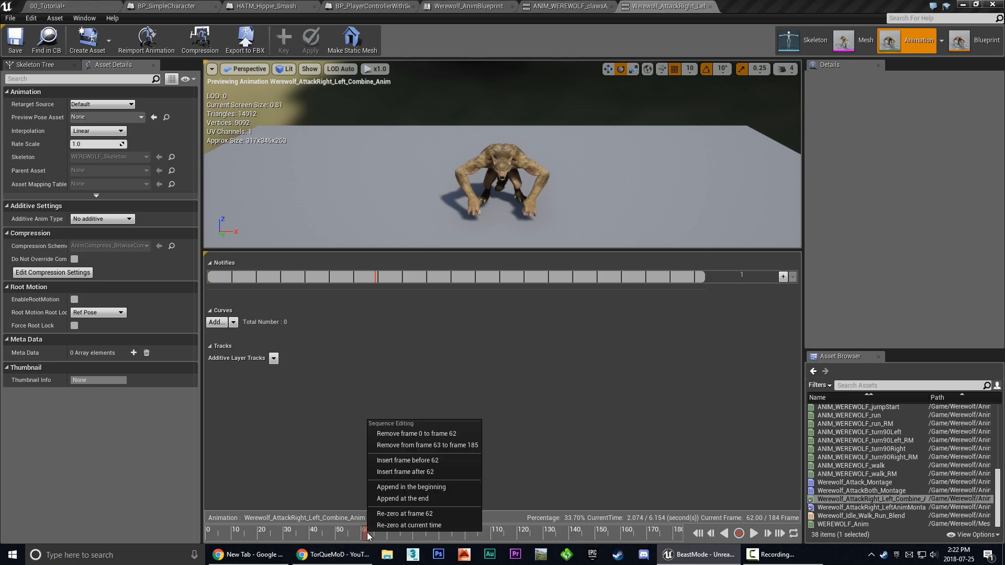
mouse_move(420, 445)
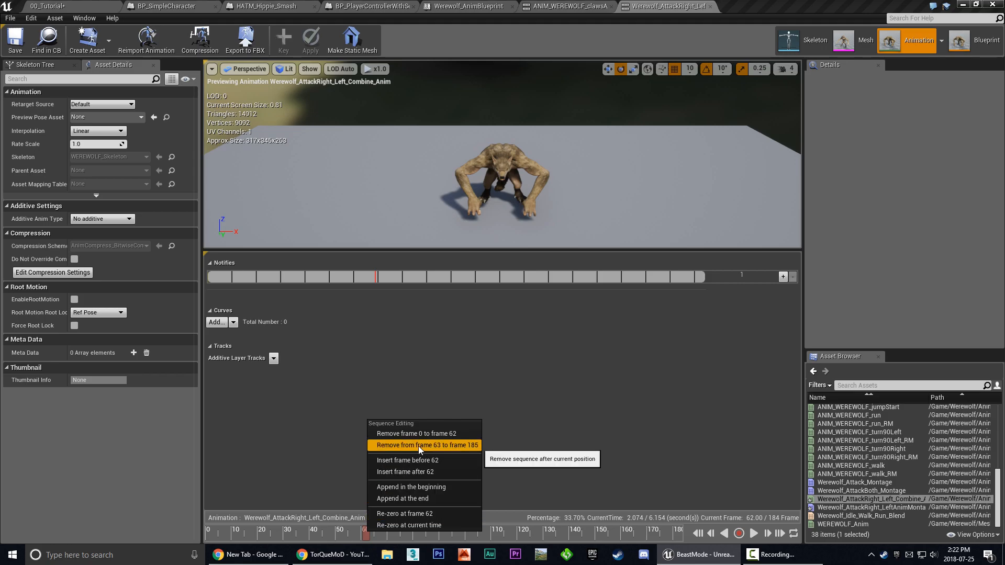
mouse_move(465, 449)
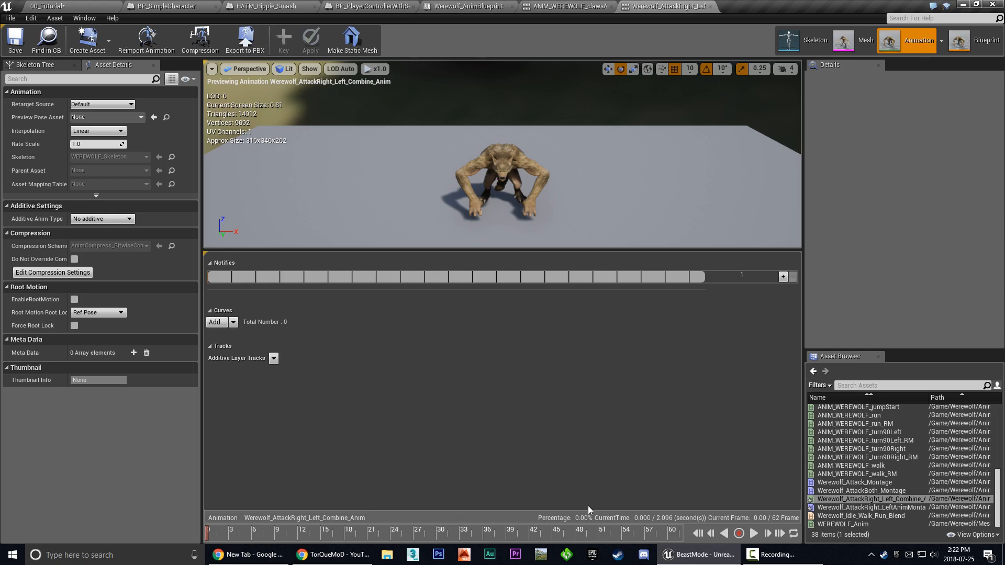
mouse_move(754, 484)
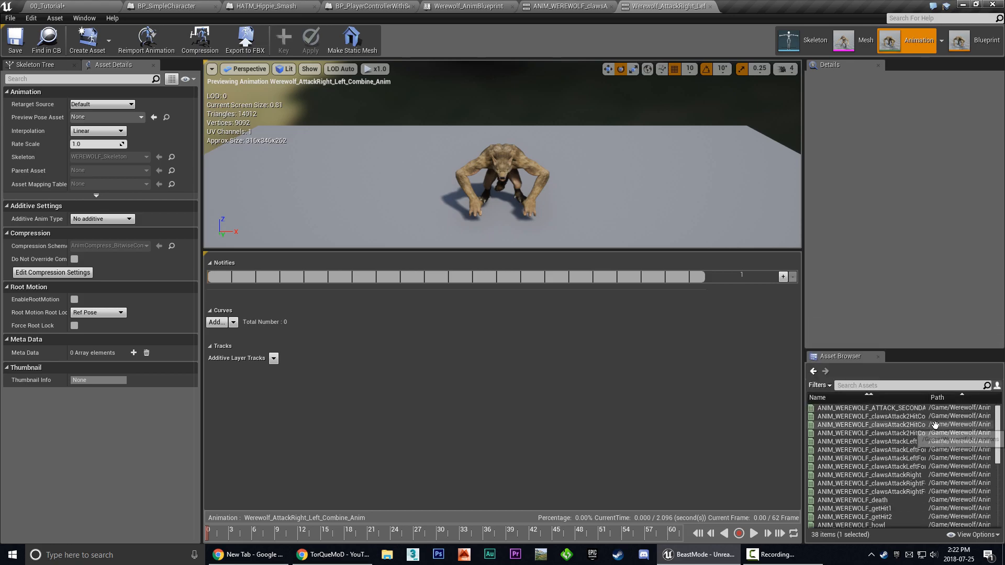
Scrub ANIM_WEREWOLF_clawsAttackLeft from start to end to review its 29-frame claw motion
scroll("down", 3)
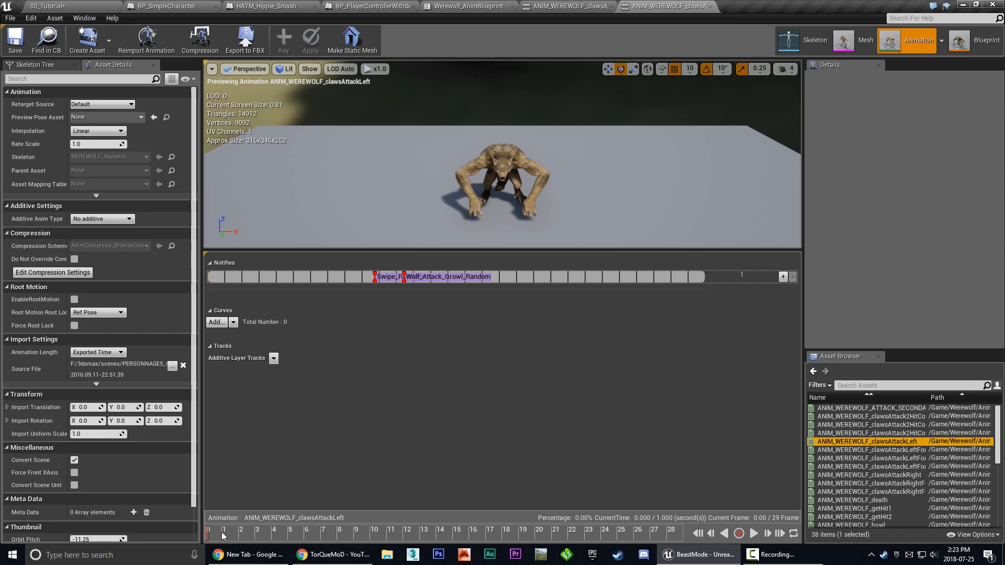
left_click(569, 530)
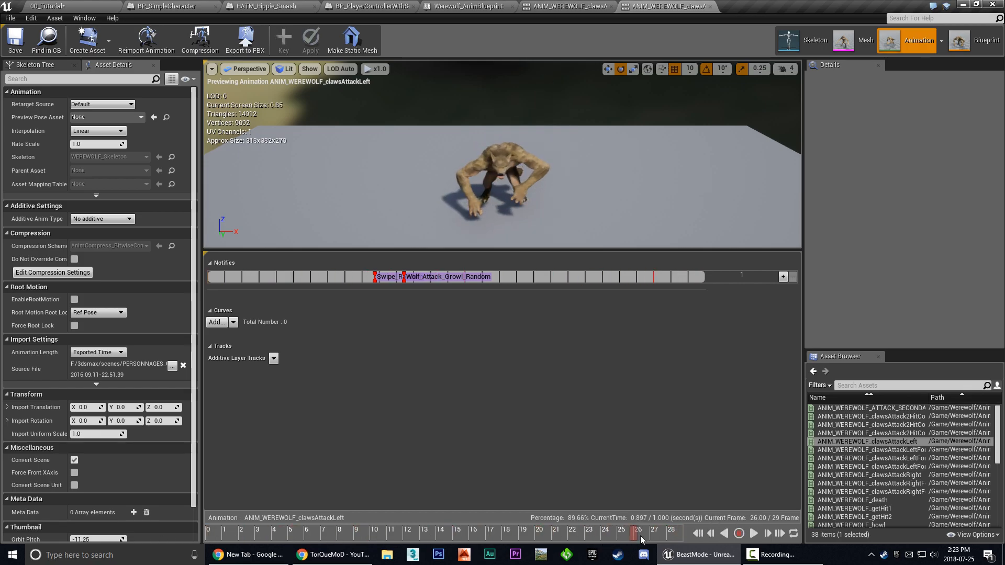
left_click(300, 531)
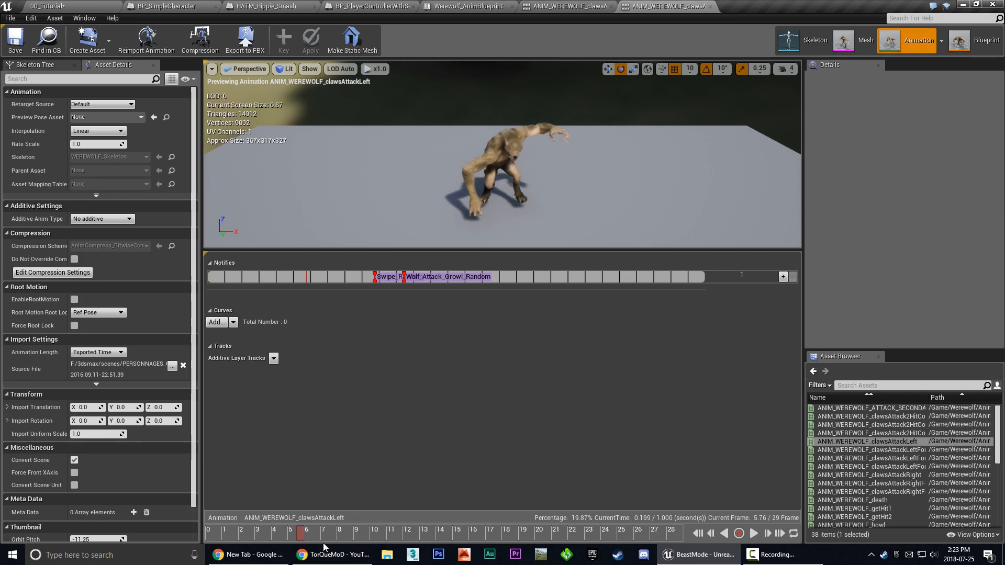
left_click(737, 533)
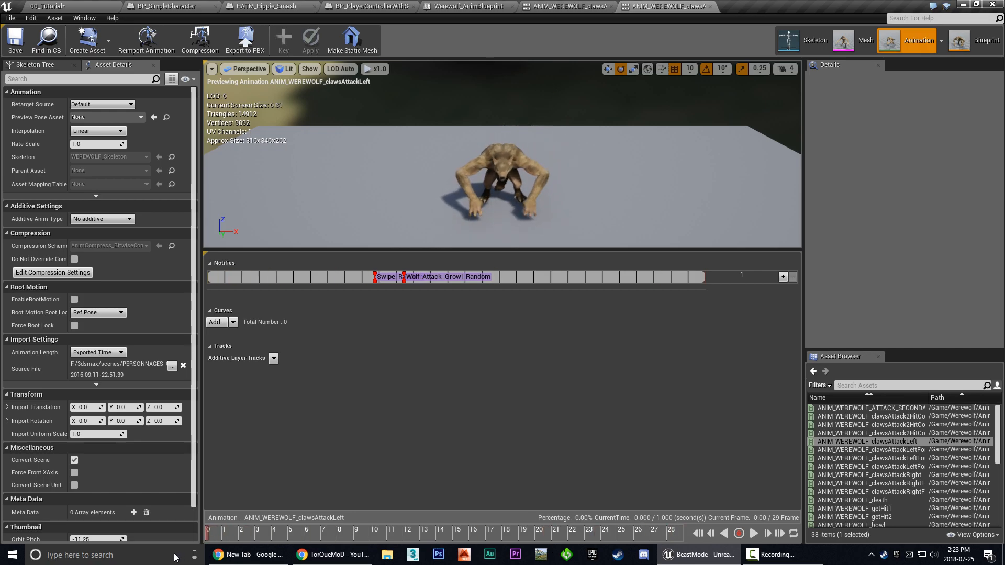
left_click(753, 533)
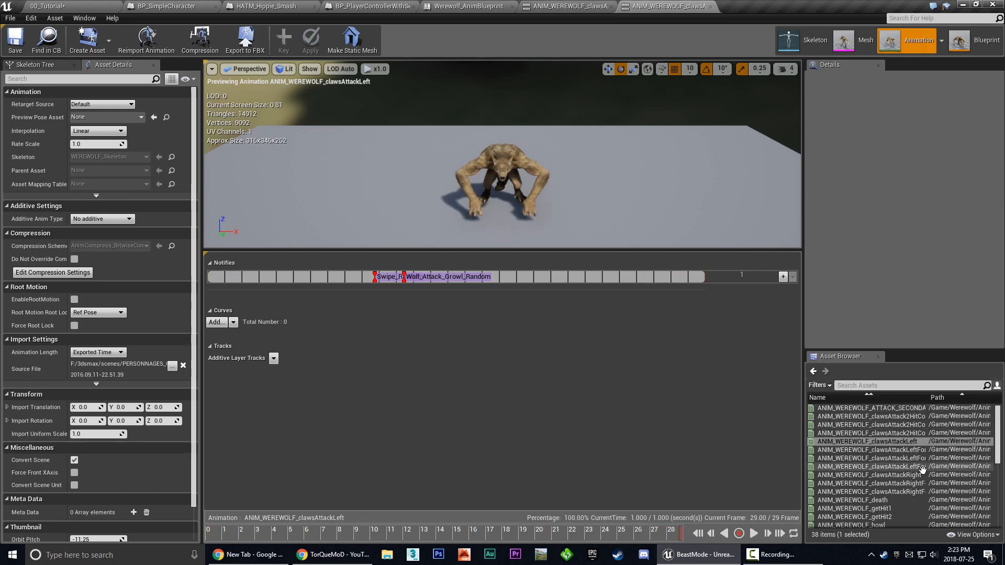
left_click(868, 474)
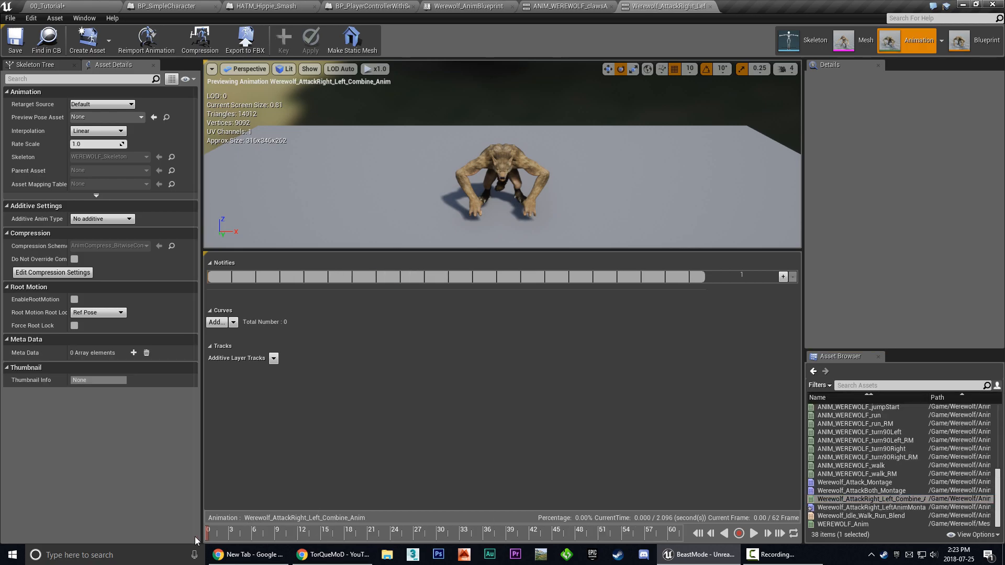
left_click(766, 534)
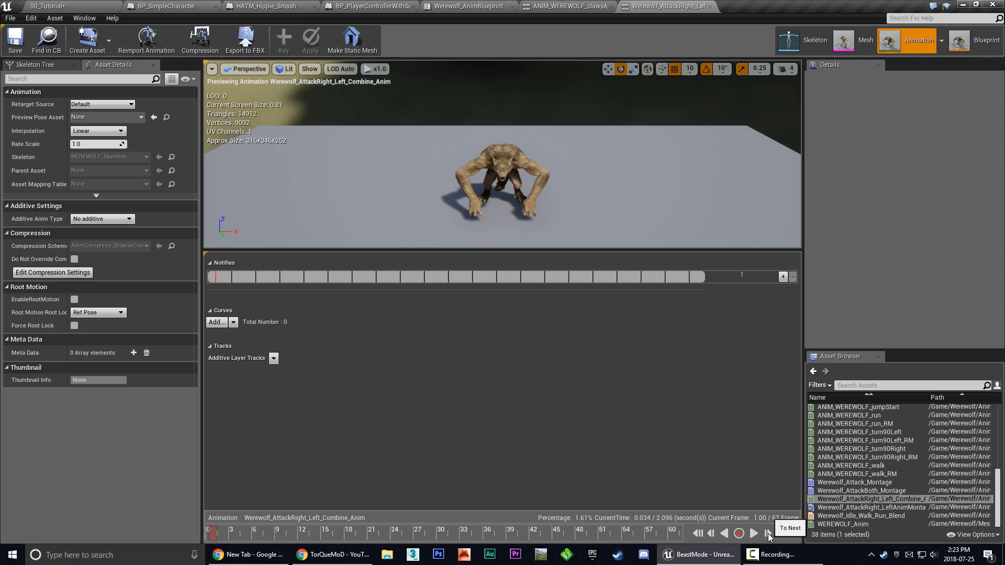
left_click(767, 533)
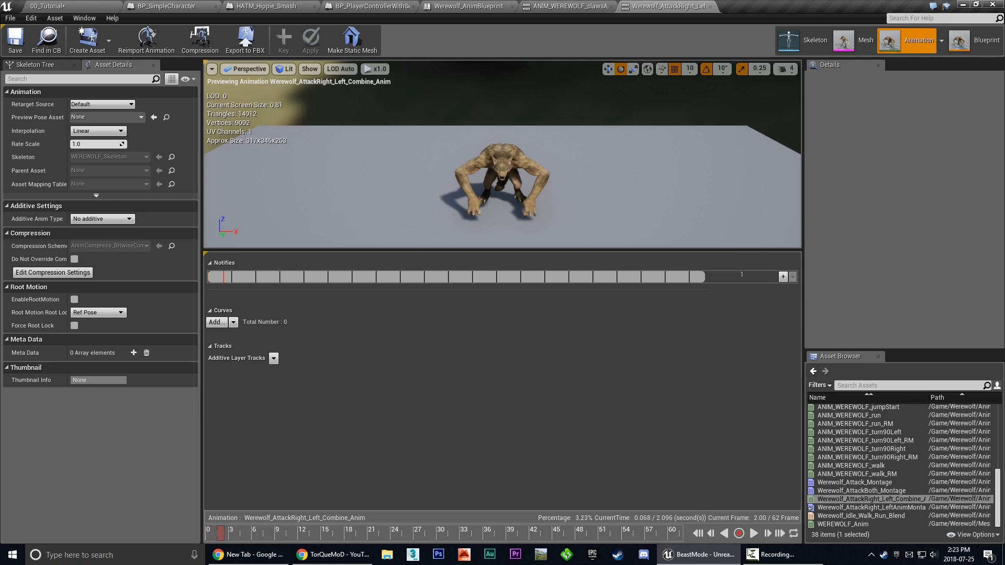
left_click(711, 533)
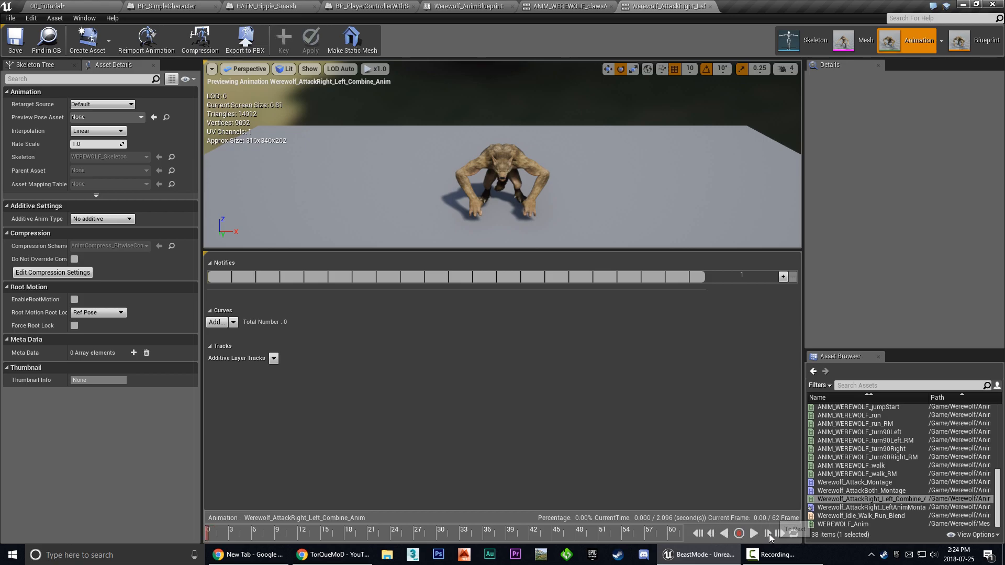
left_click(768, 534)
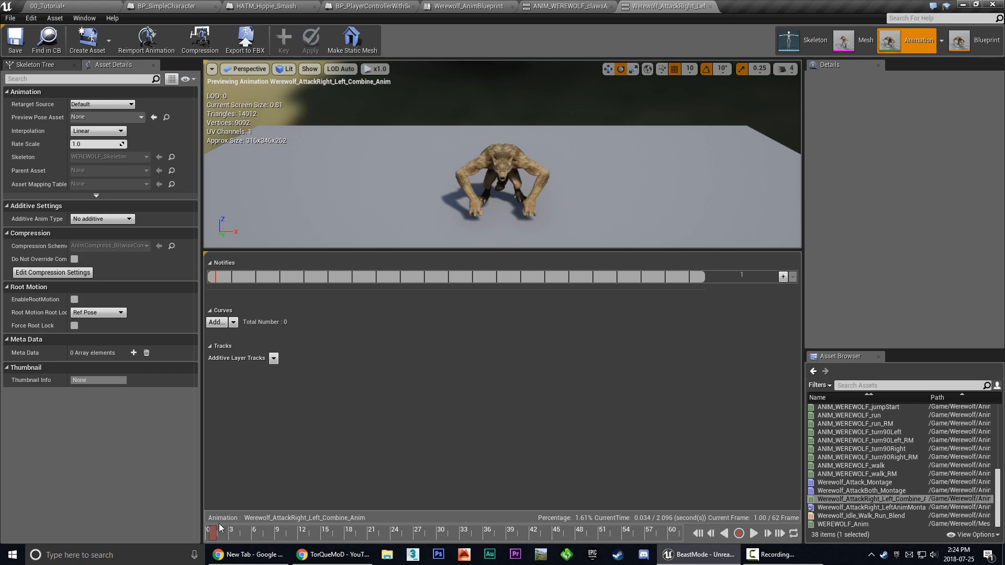
right_click(218, 529)
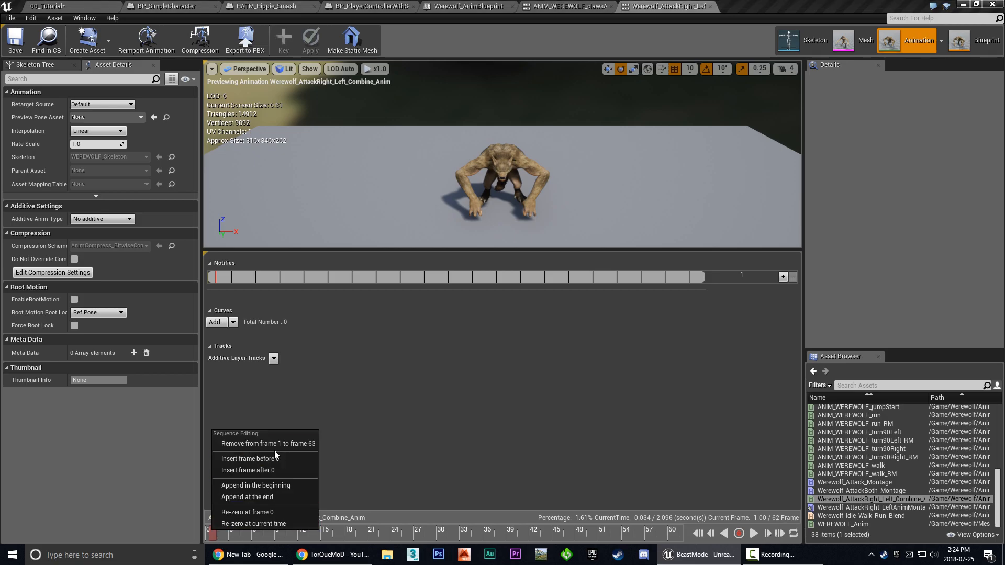
mouse_move(268, 443)
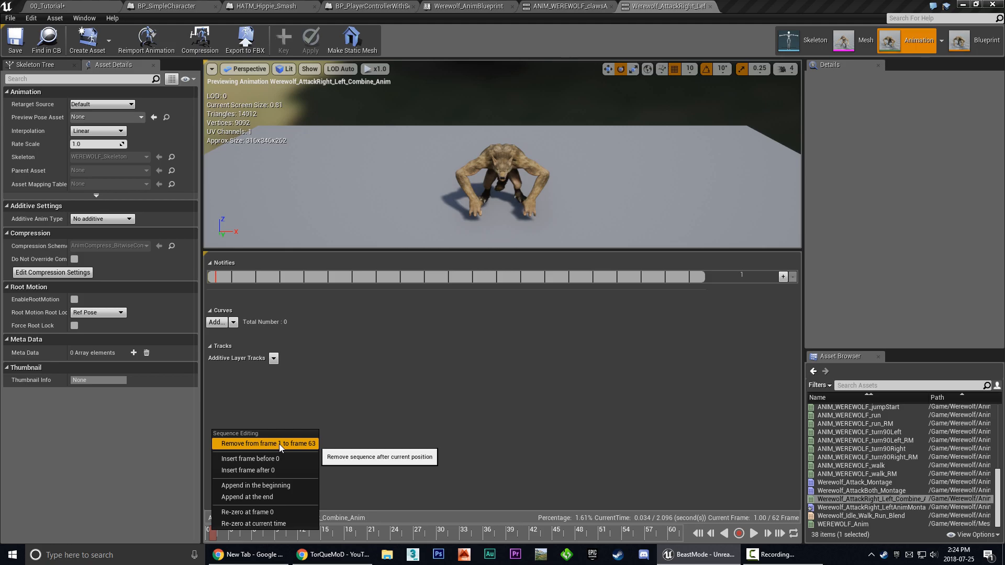
left_click(265, 443)
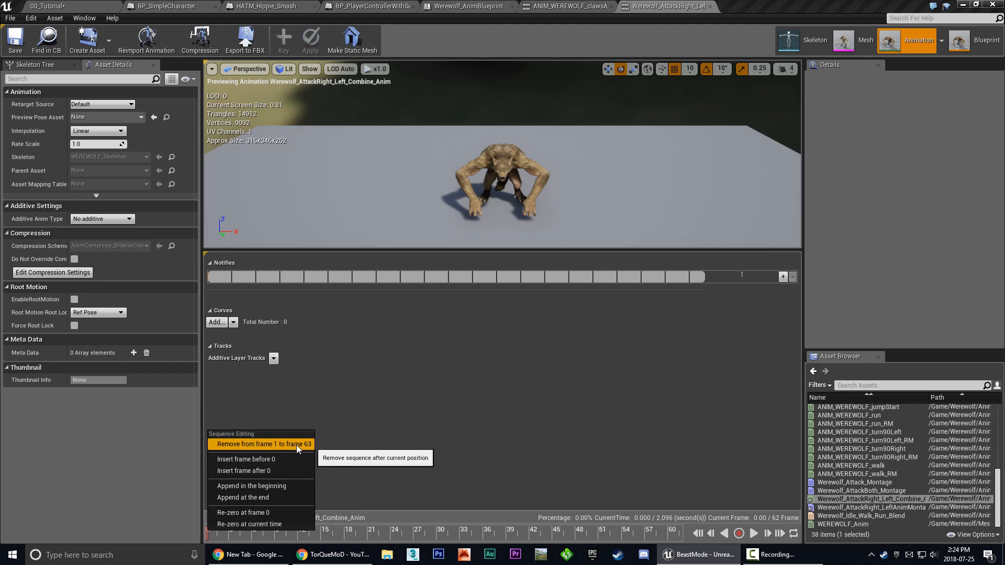
mouse_move(286, 462)
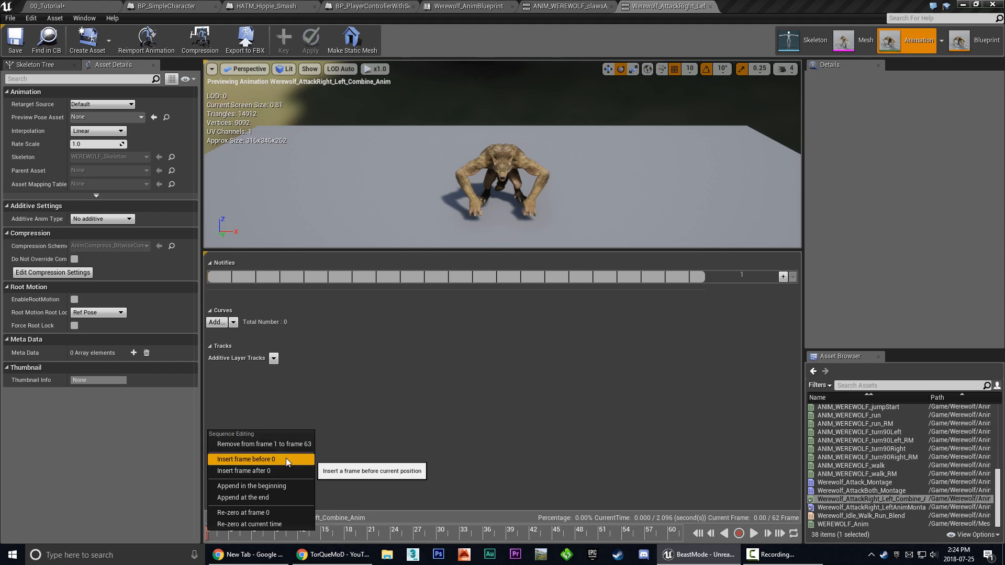
mouse_move(243, 511)
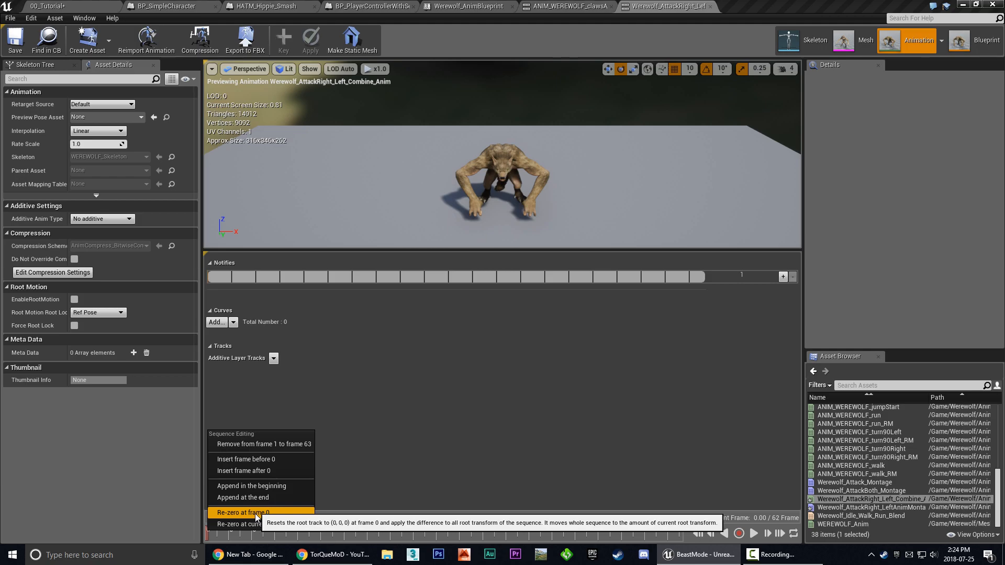
left_click(248, 512)
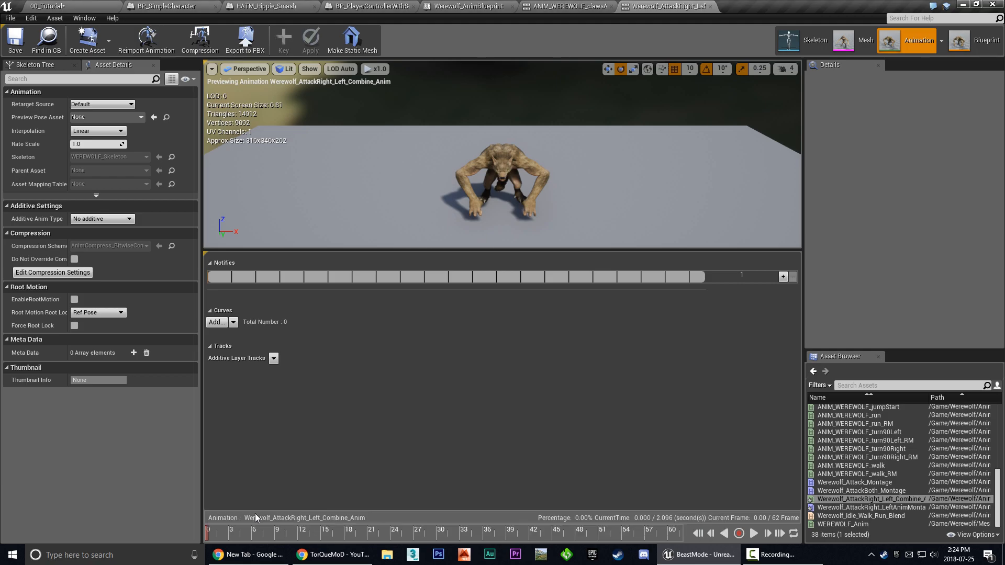
left_click(208, 531)
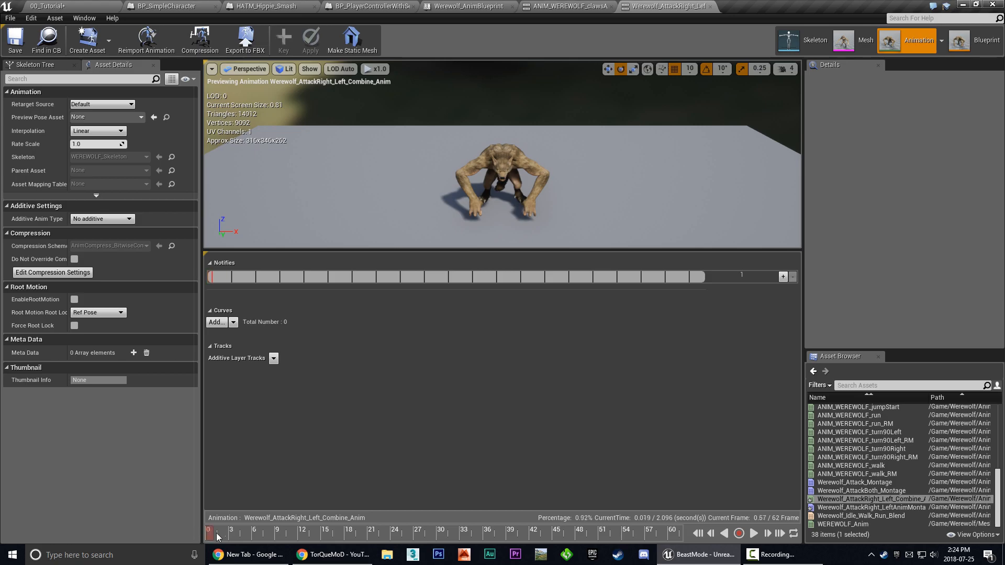
left_click(549, 530)
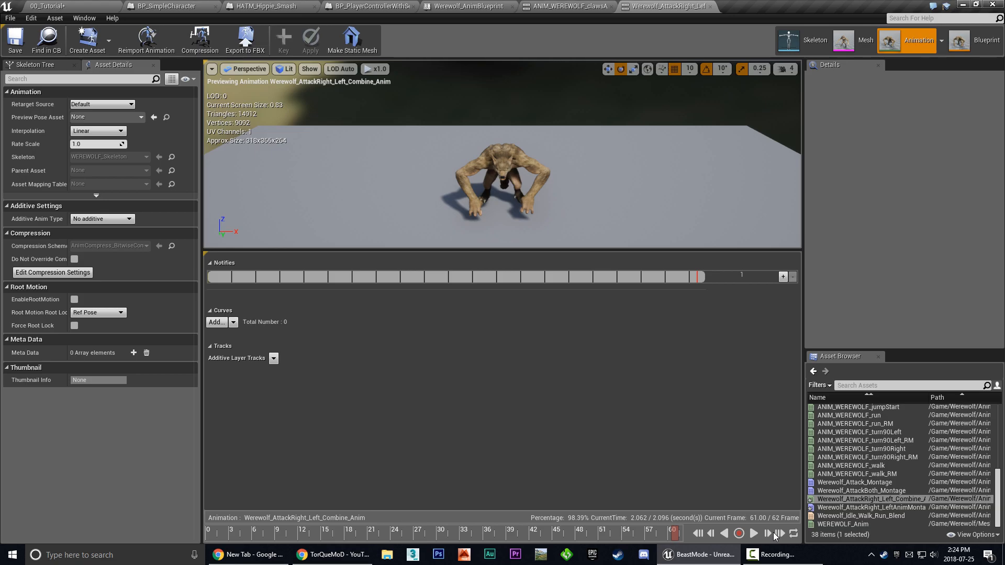
left_click(768, 534)
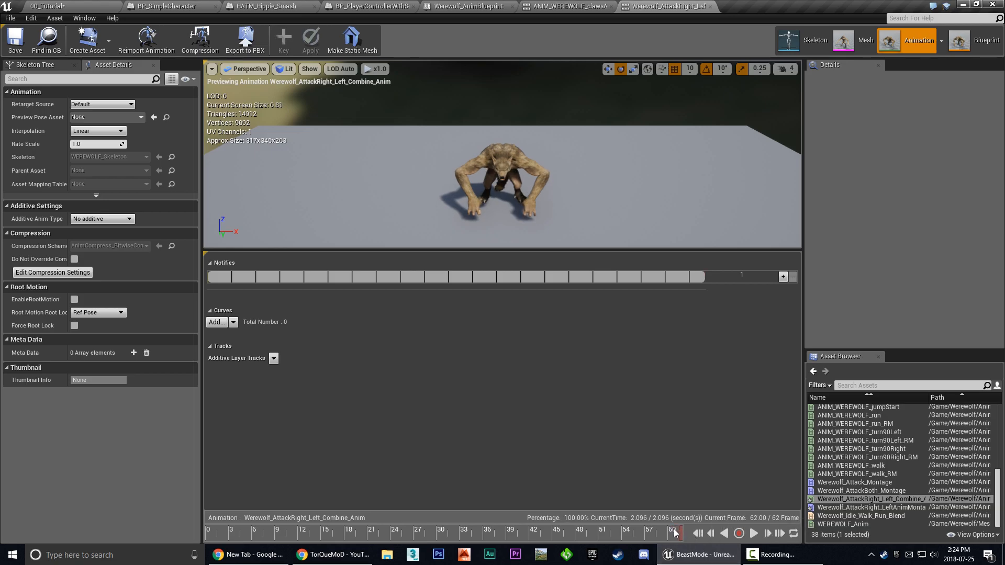
left_click_drag(674, 531, 385, 531)
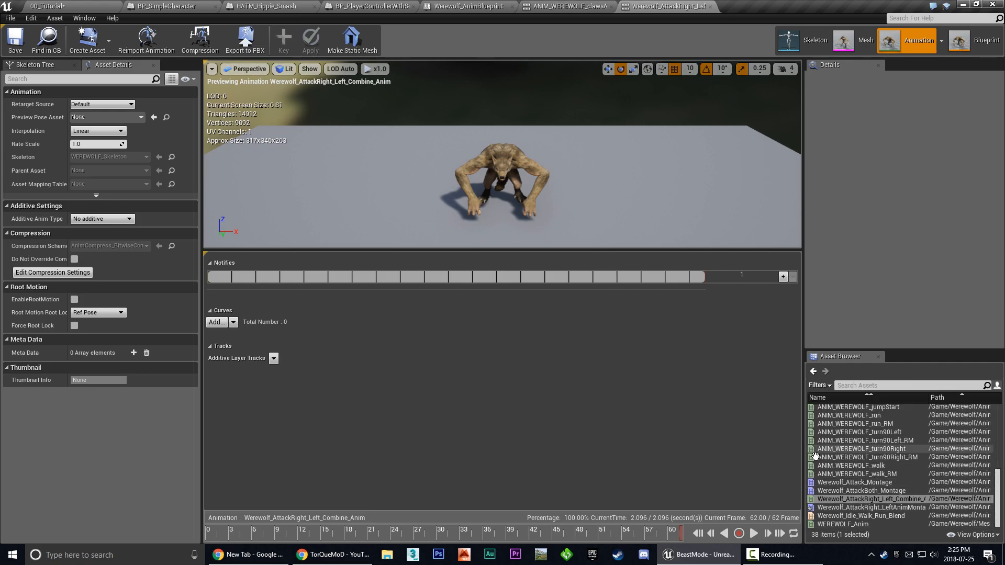
mouse_move(872, 499)
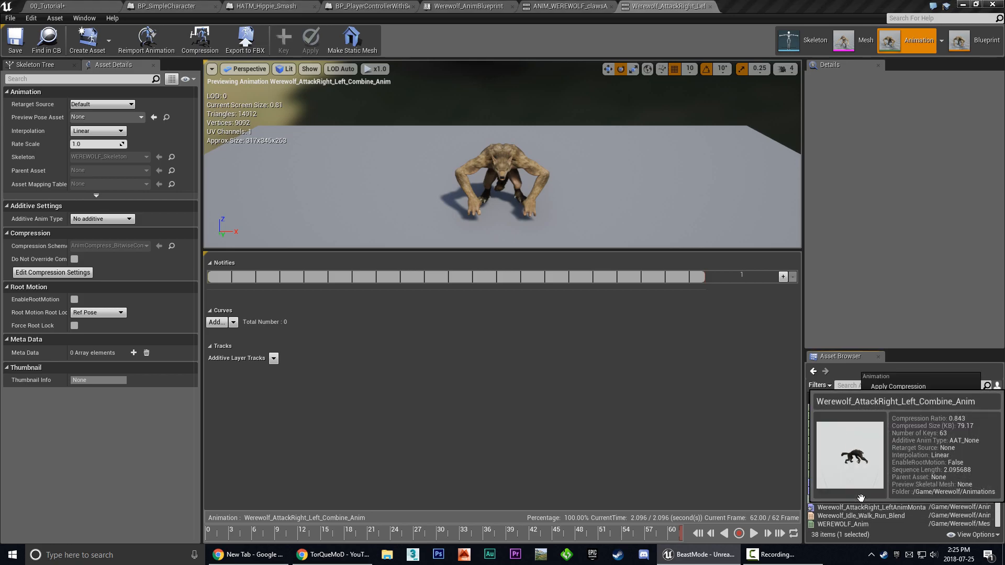
right_click(849, 452)
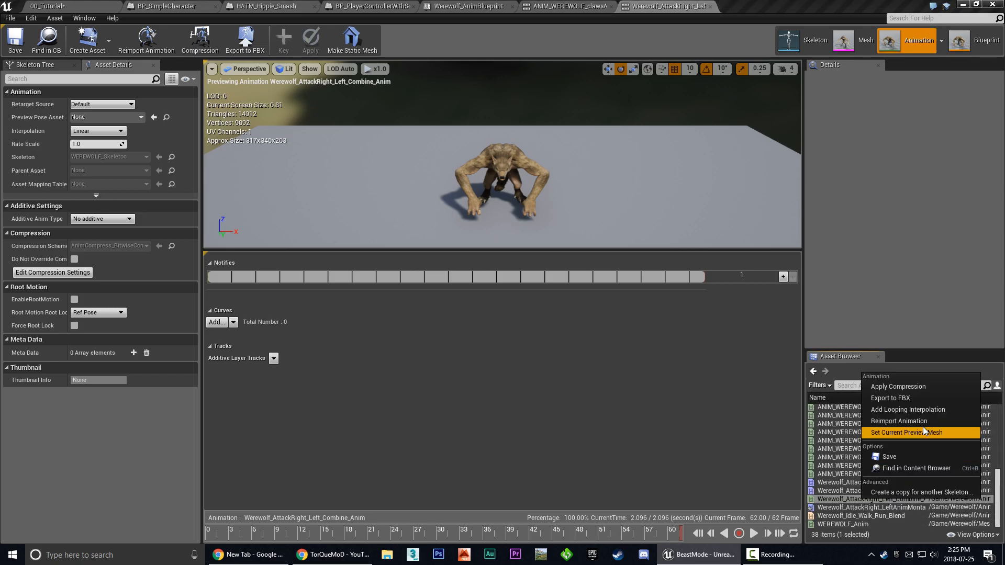
left_click(890, 398)
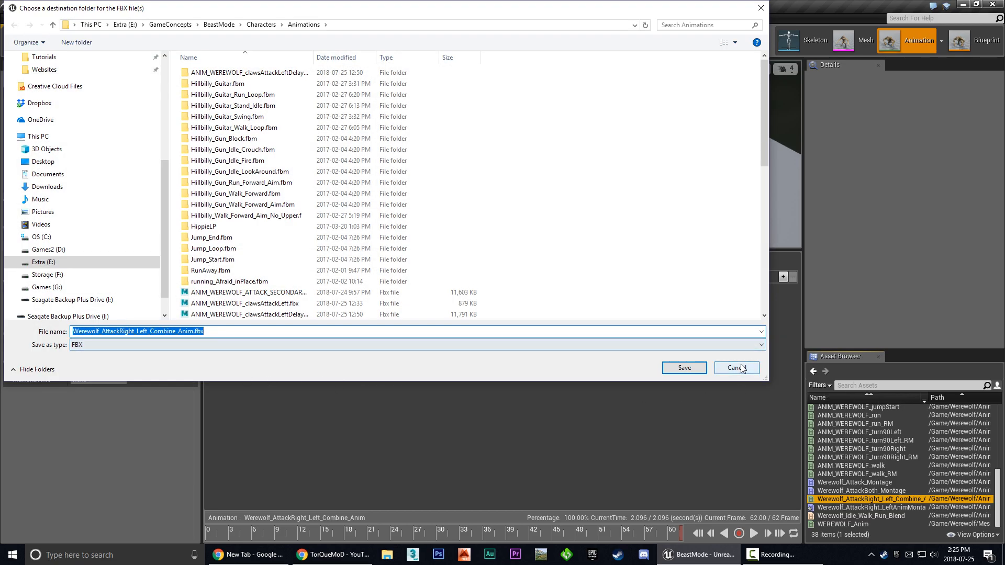
mouse_move(311, 366)
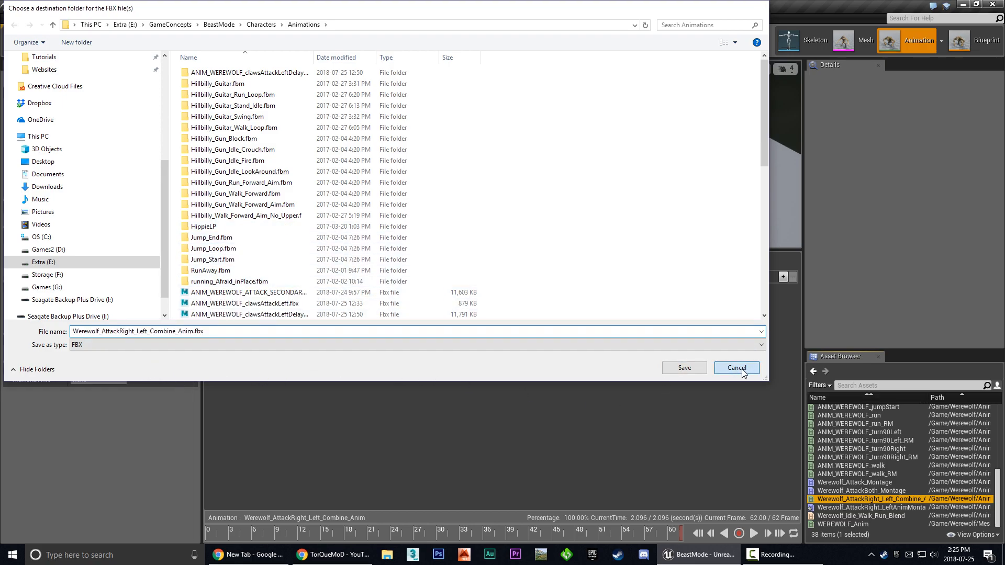
left_click(736, 367)
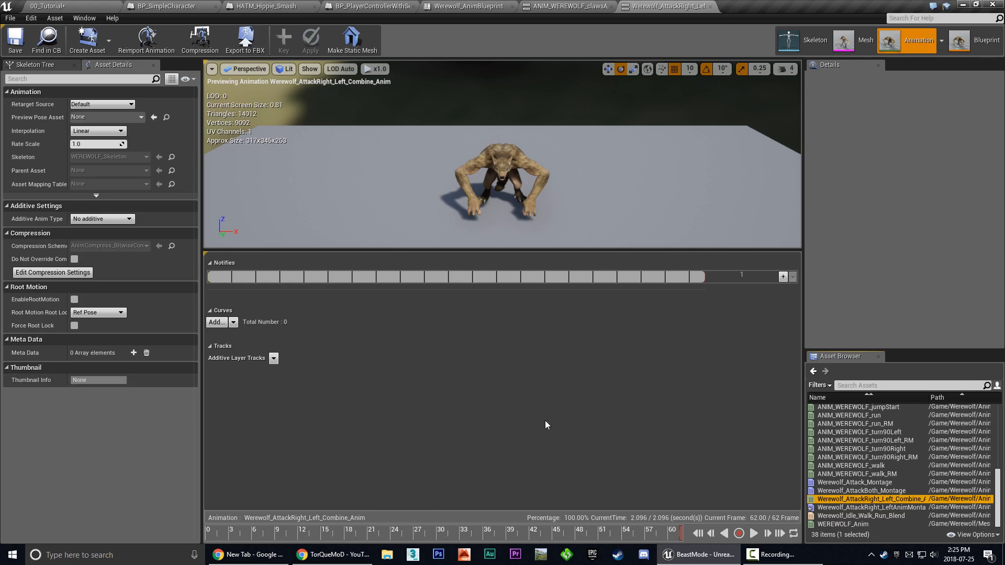
mouse_move(313, 517)
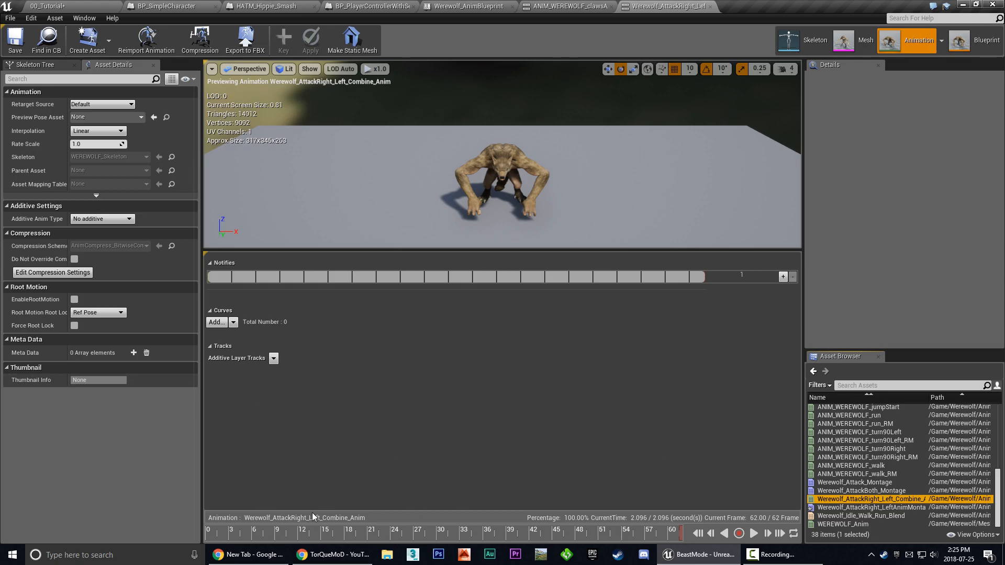
mouse_move(627, 500)
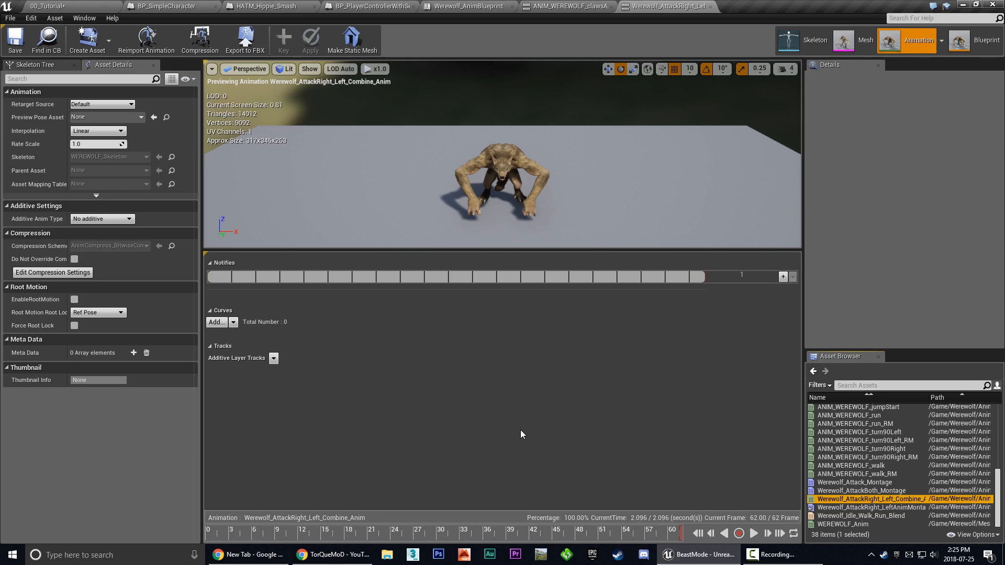
mouse_move(500, 436)
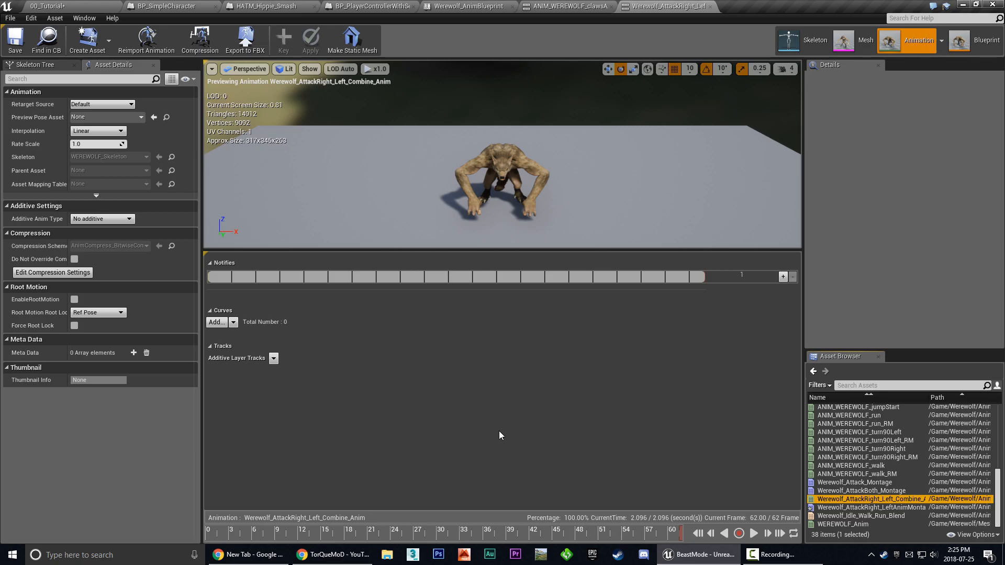
mouse_move(788, 462)
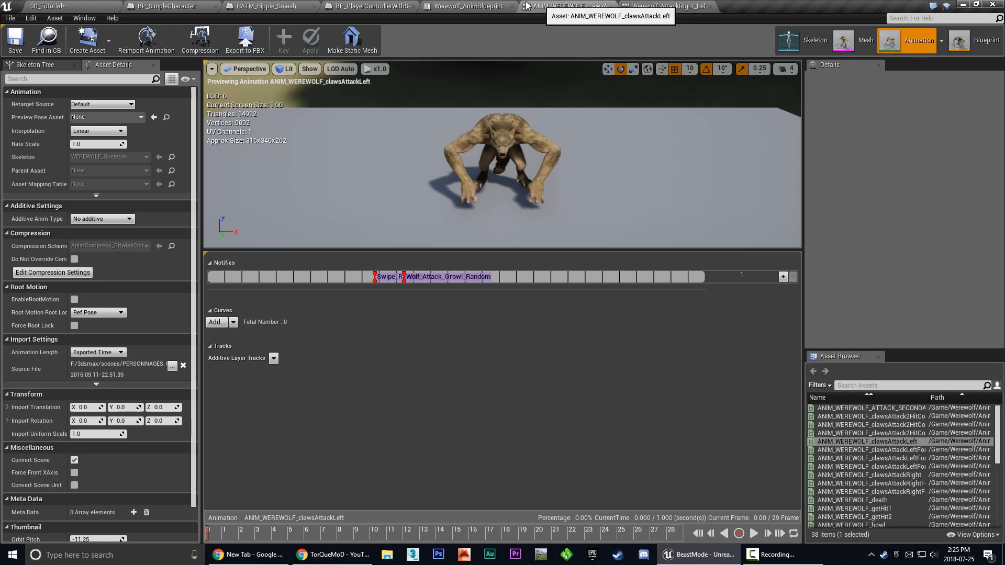
Play the 5.567-second montage to watch the claw attacks blend into the death clip
scroll("down", 3)
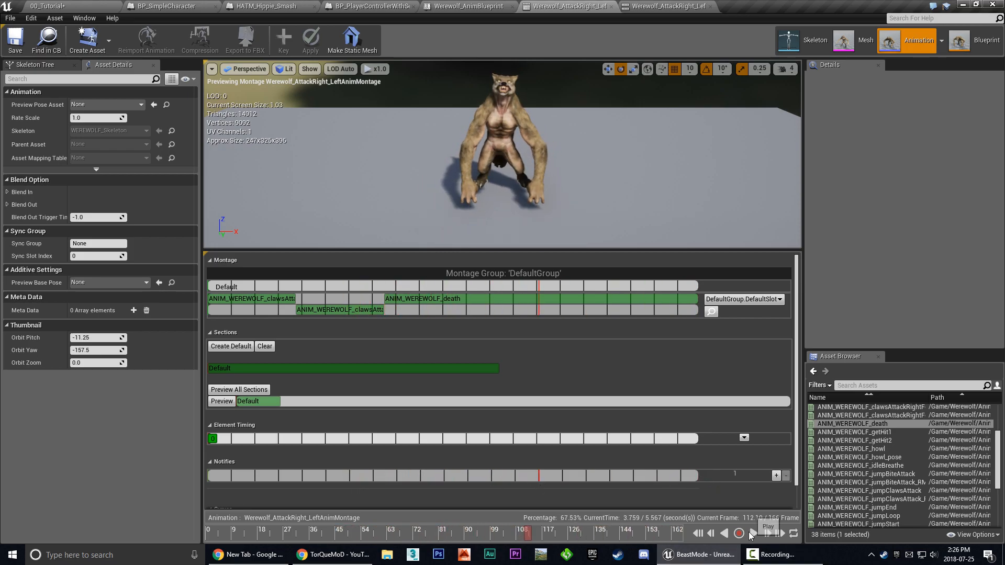
left_click(739, 533)
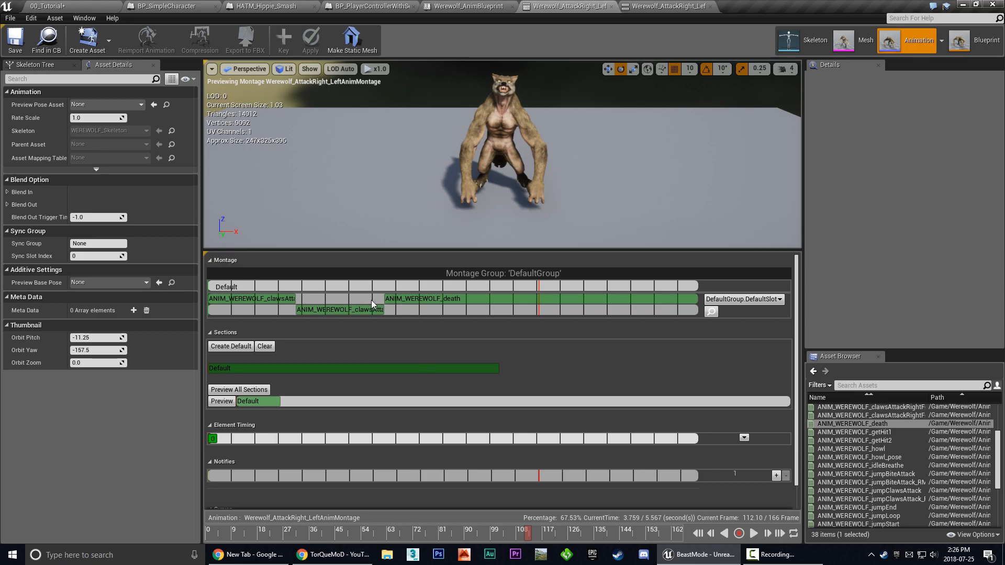
mouse_move(391, 309)
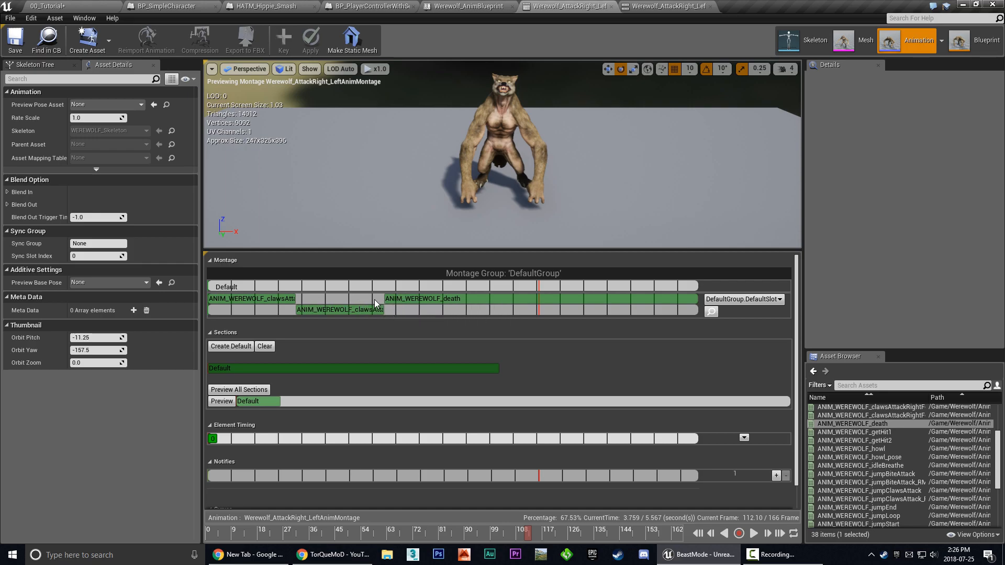
mouse_move(486, 349)
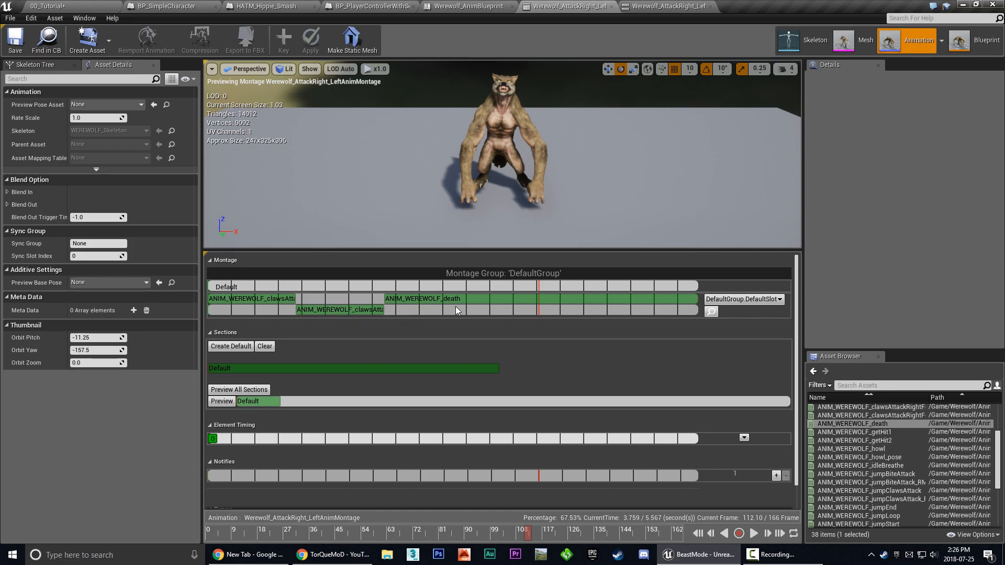
mouse_move(639, 425)
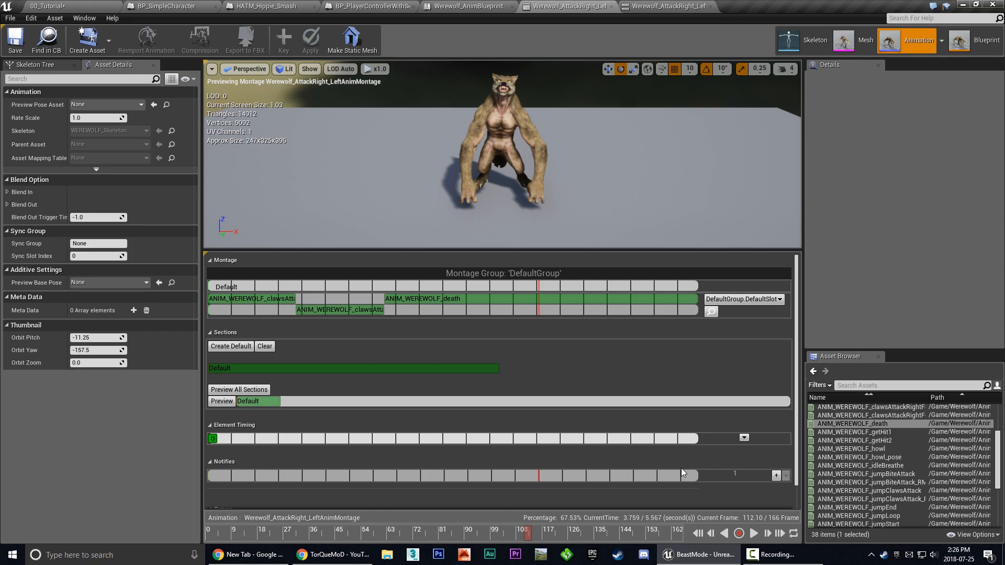
mouse_move(513, 415)
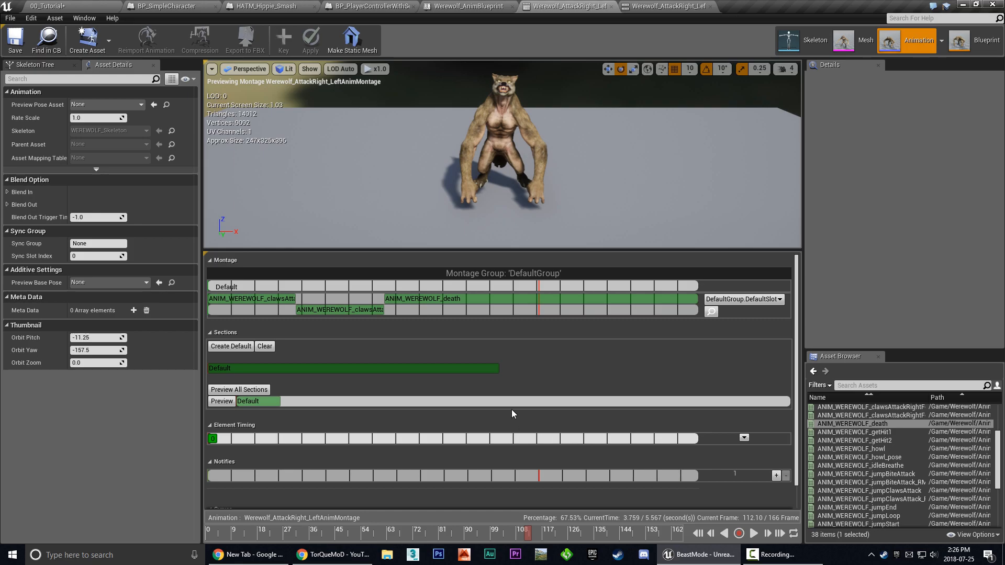